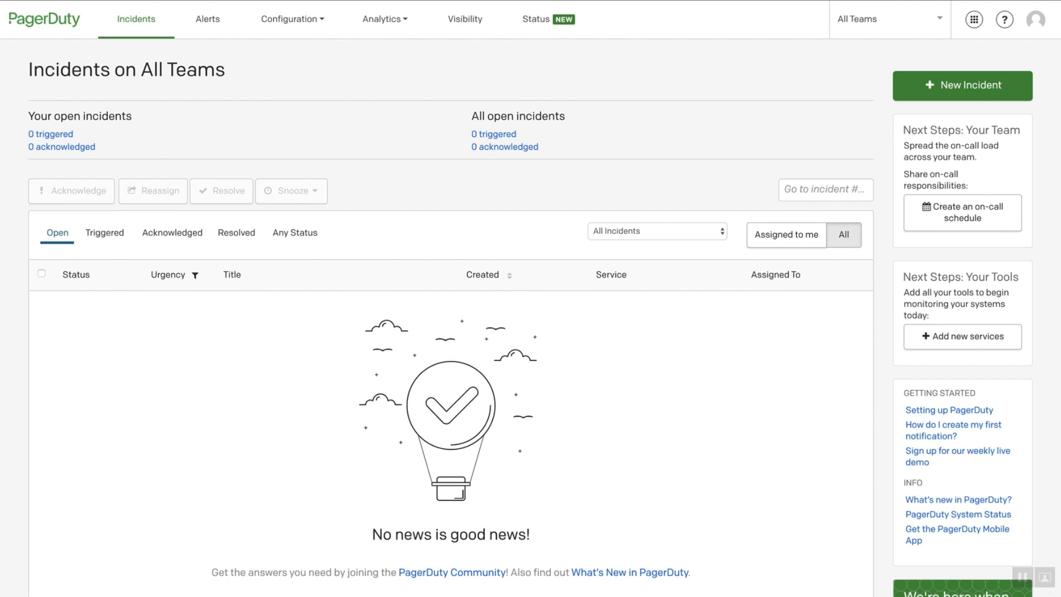
{"action": "mouse_move", "coordinate": [302, 25]}
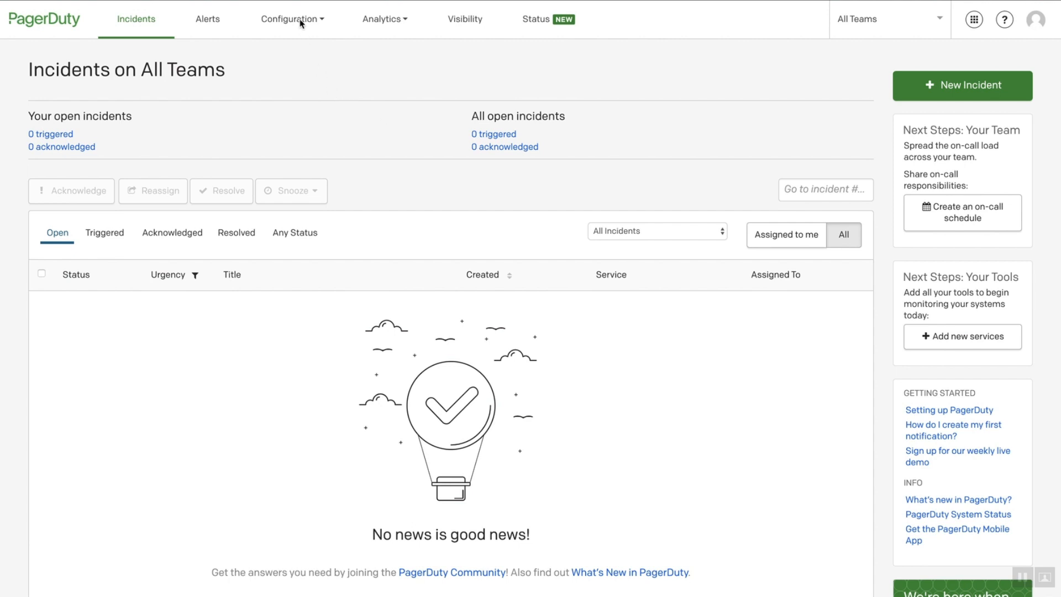
Go to Configuration > Extensions to reach the Slack Integration extension page
{"action": "left_click", "coordinate": [290, 19]}
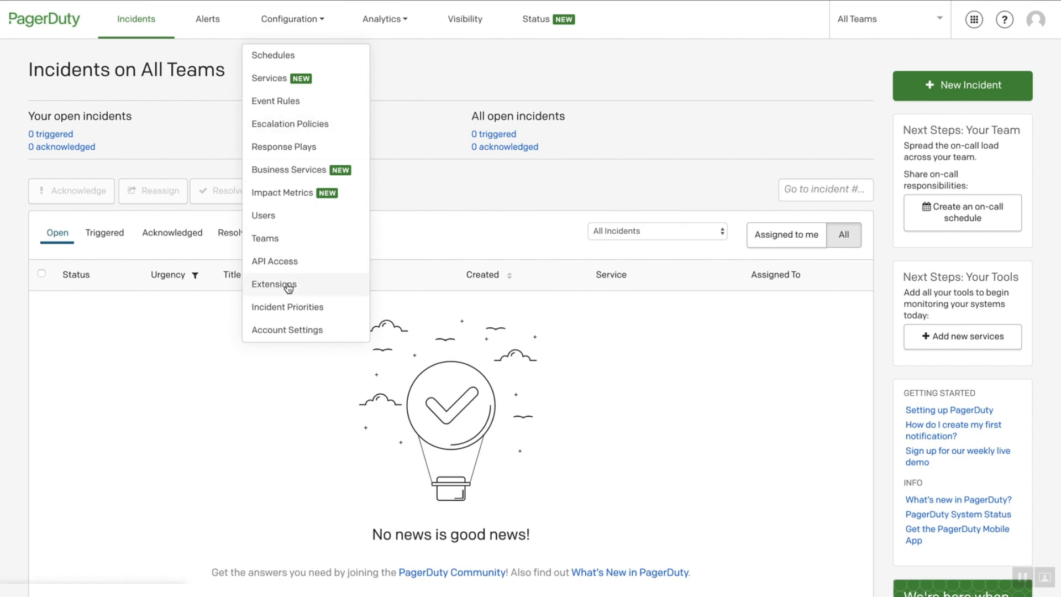
{"action": "left_click", "coordinate": [274, 284]}
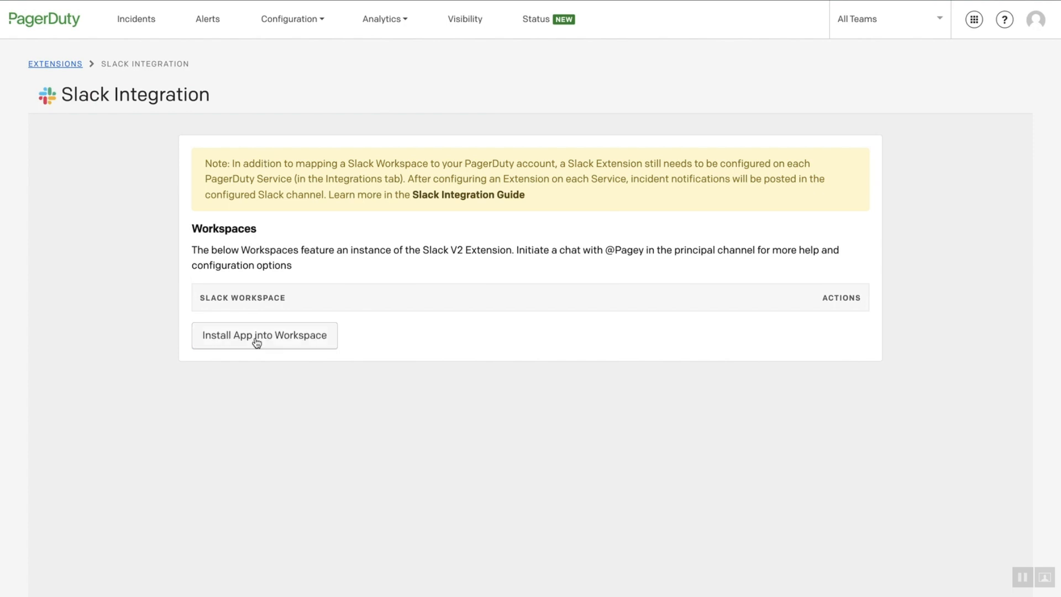
Install the PagerDuty app into a Slack workspace, reaching Slack's authorization page
{"action": "left_click", "coordinate": [264, 336]}
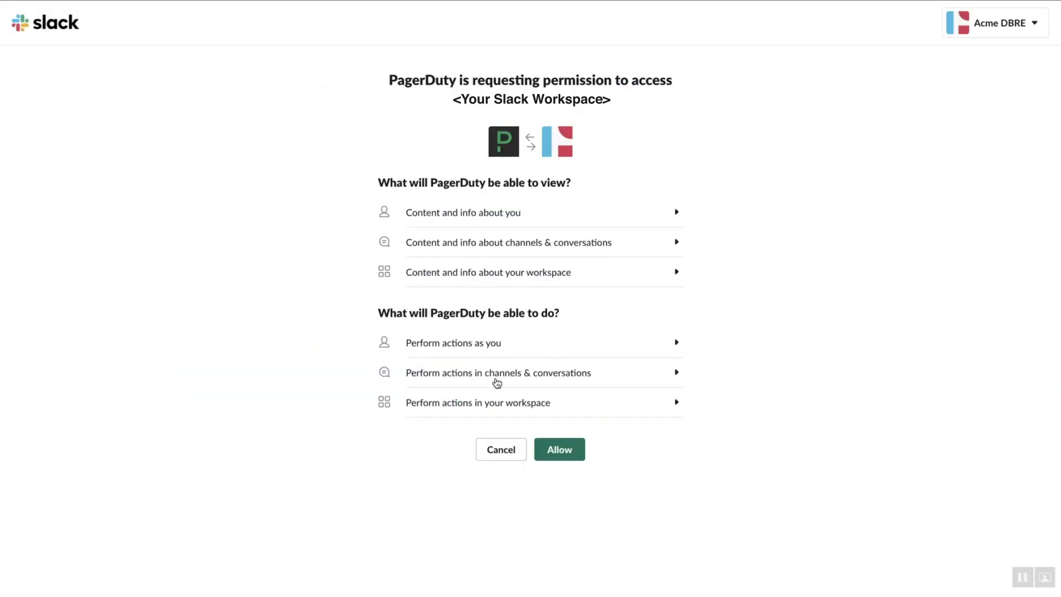
Allow PagerDuty access to the Acme DBRE workspace and return to the Extensions overview
{"action": "left_click", "coordinate": [559, 449]}
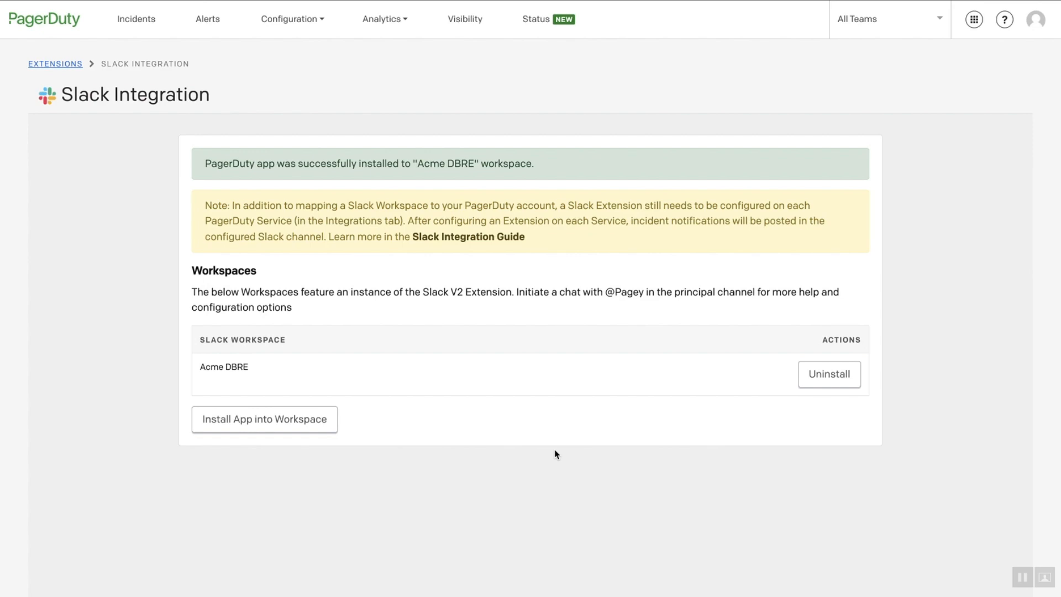
{"action": "mouse_move", "coordinate": [298, 27]}
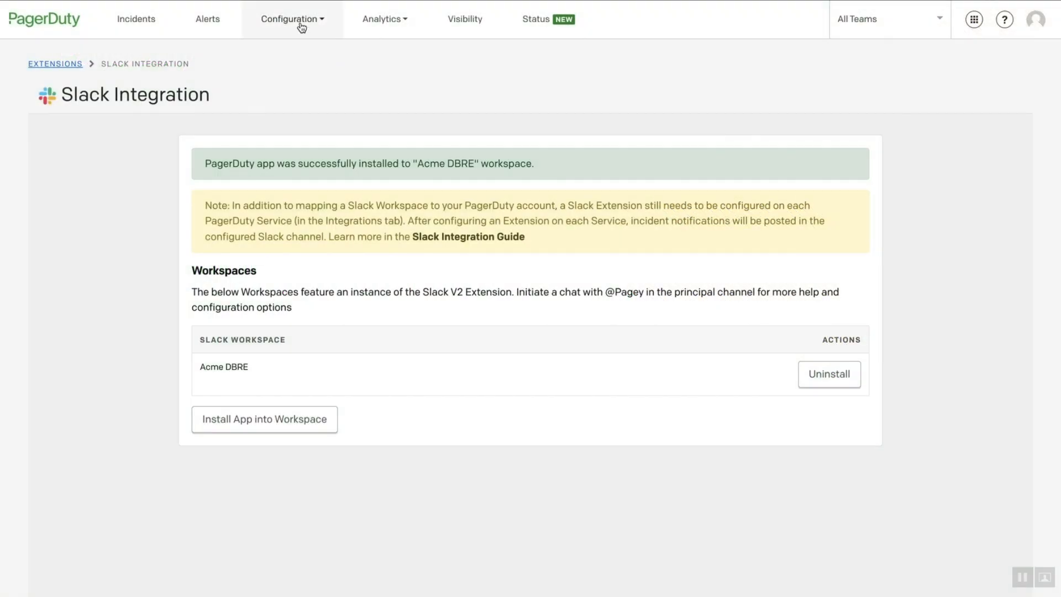
{"action": "left_click", "coordinate": [53, 64]}
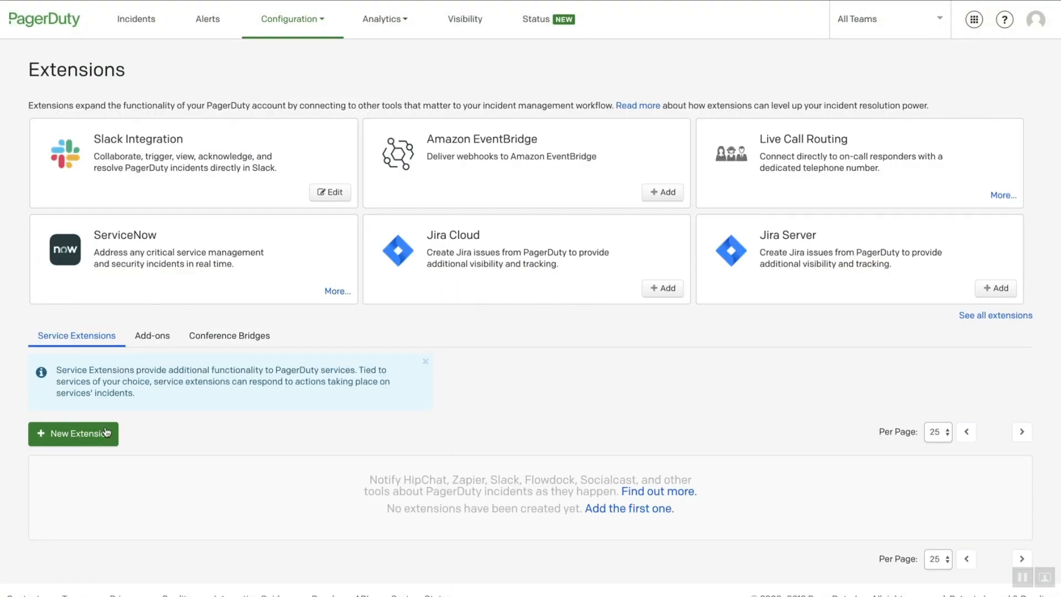
Draft a new Slack V2 extension named DB Health attached to the DB Health service
{"action": "left_click", "coordinate": [73, 433]}
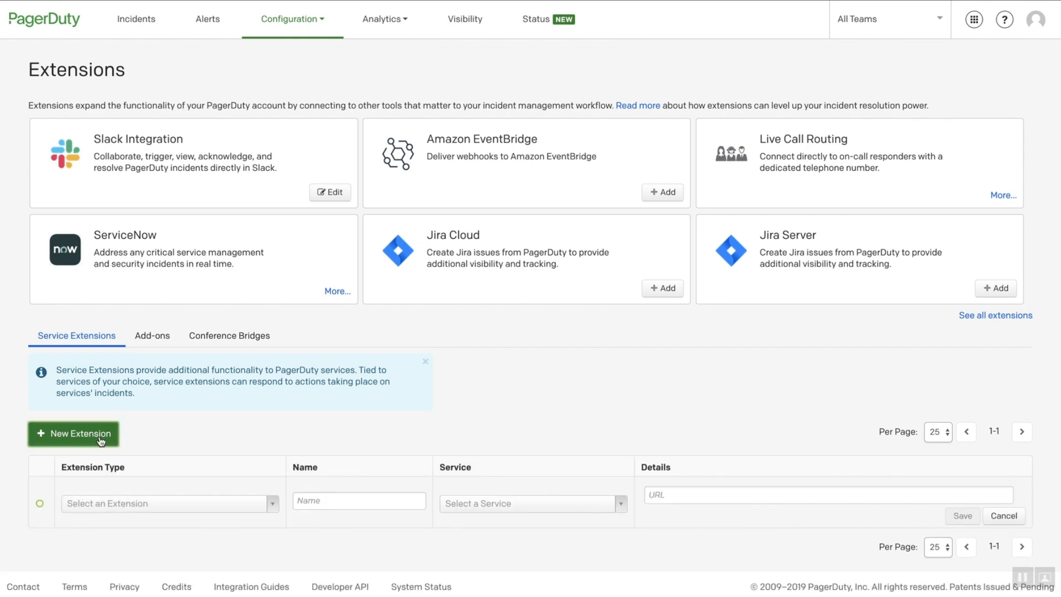
{"action": "left_click", "coordinate": [170, 504]}
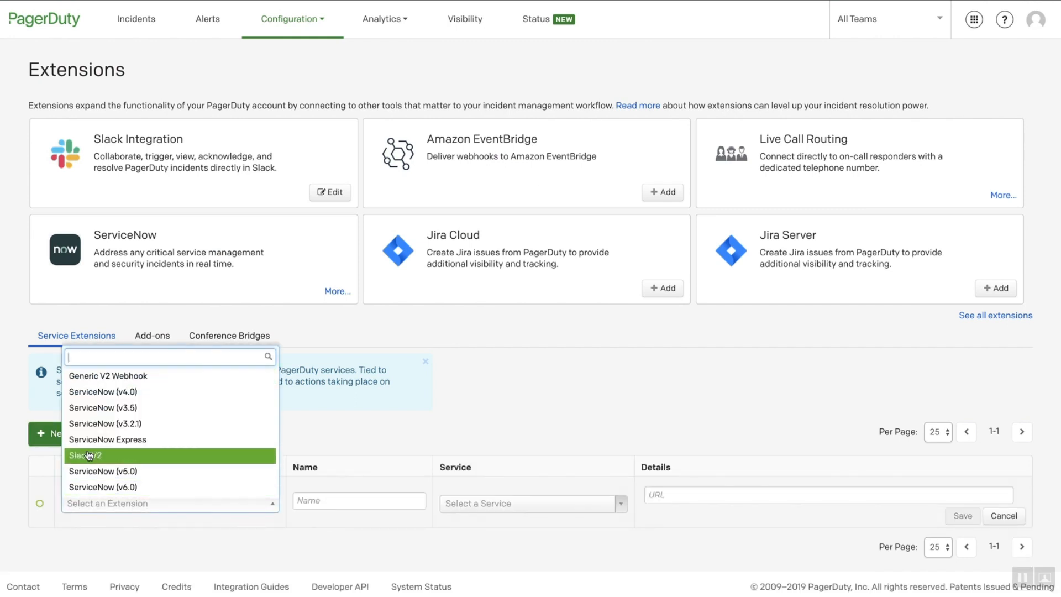
{"action": "left_click", "coordinate": [89, 455]}
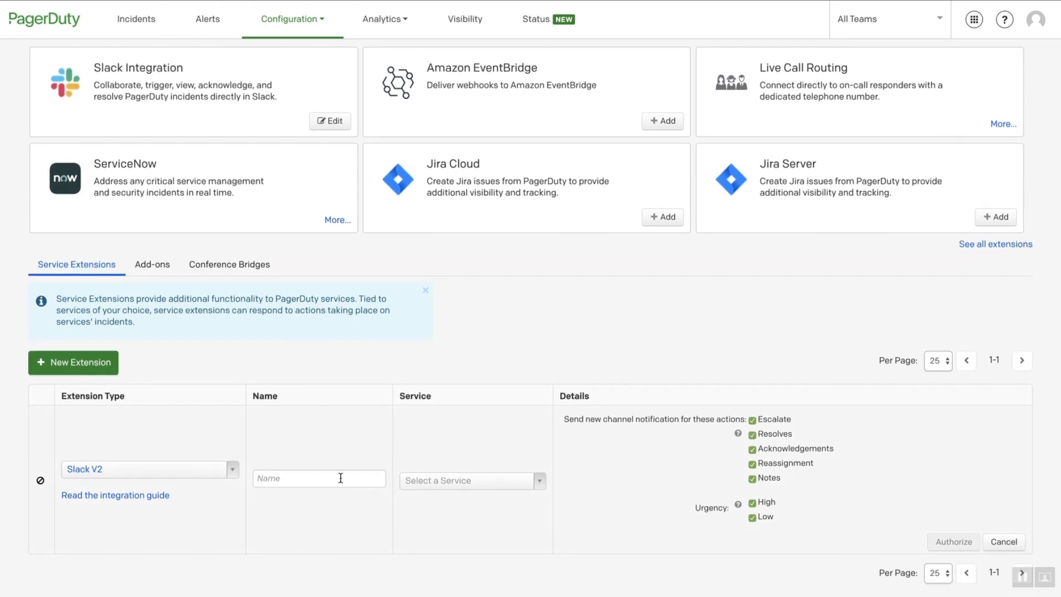
{"action": "type", "text": "DB Health"}
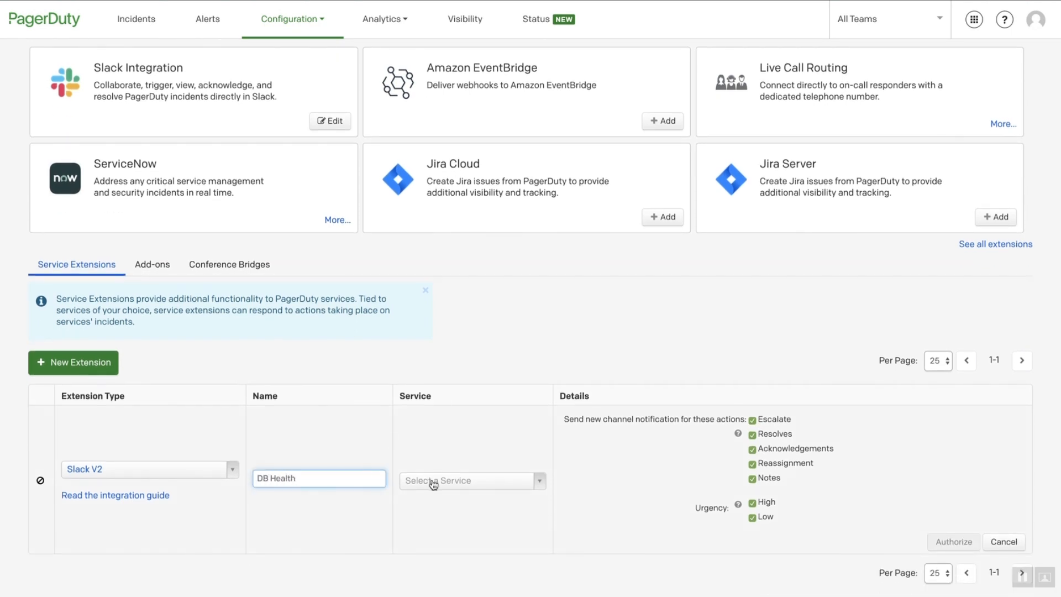
{"action": "left_click", "coordinate": [471, 481]}
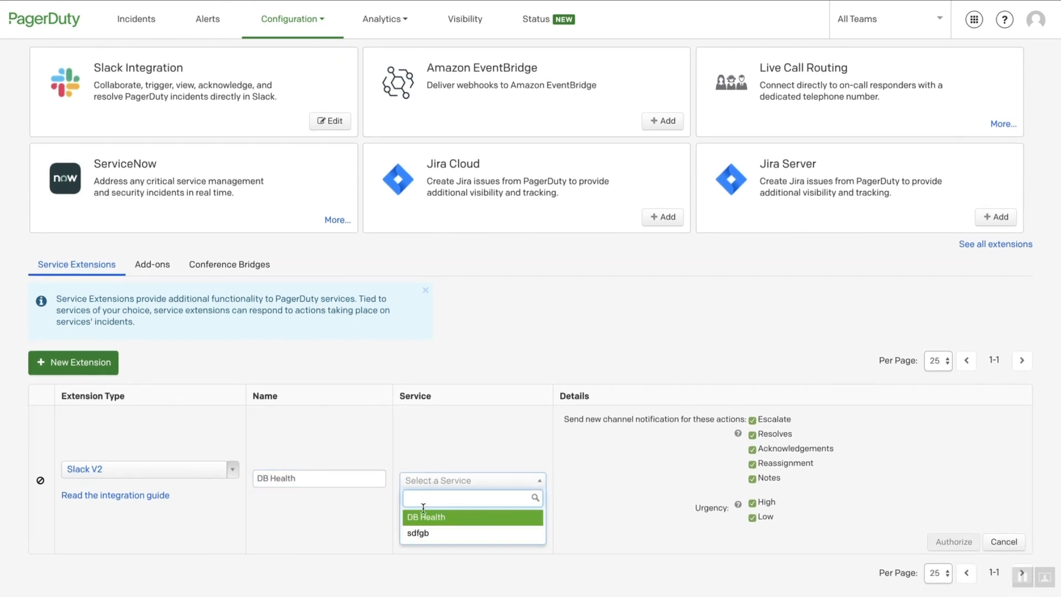
{"action": "left_click", "coordinate": [425, 517]}
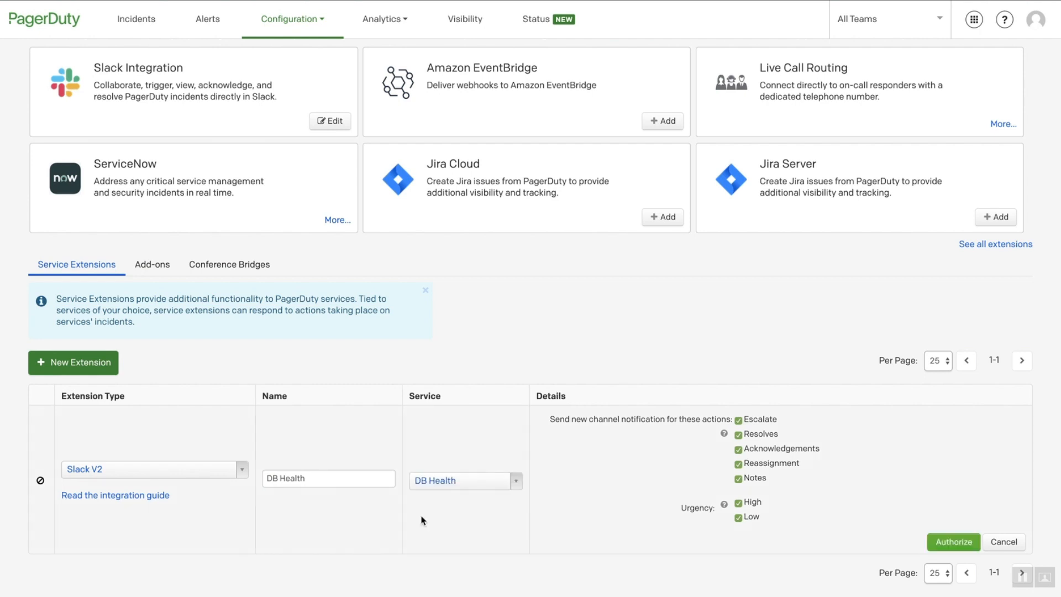
{"action": "mouse_move", "coordinate": [692, 404]}
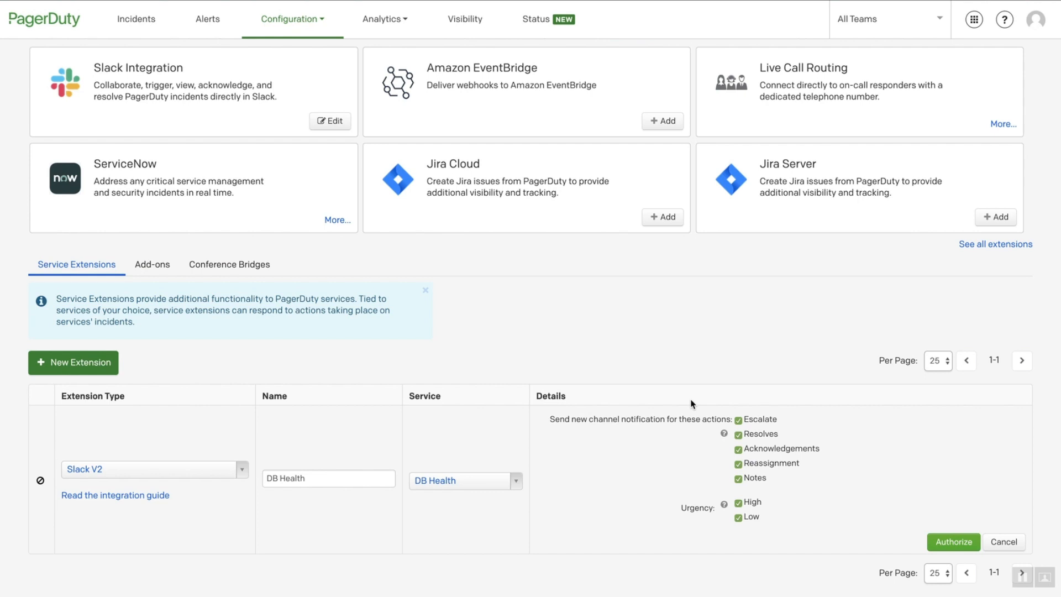
{"action": "mouse_move", "coordinate": [698, 404]}
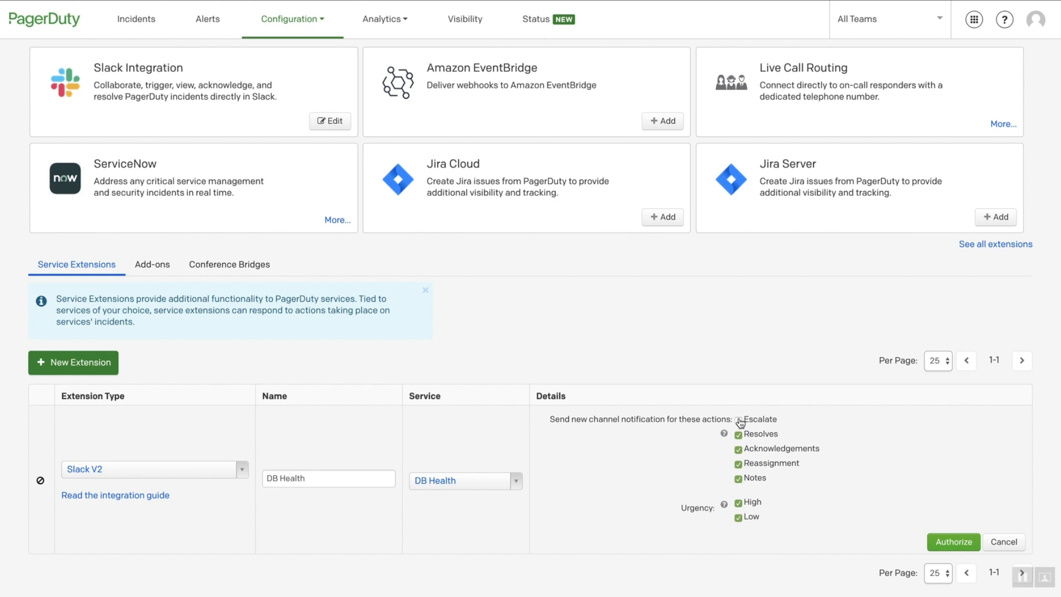
Toggle the Escalate notification off and back on, leaving all notifications enabled
{"action": "left_click", "coordinate": [738, 418]}
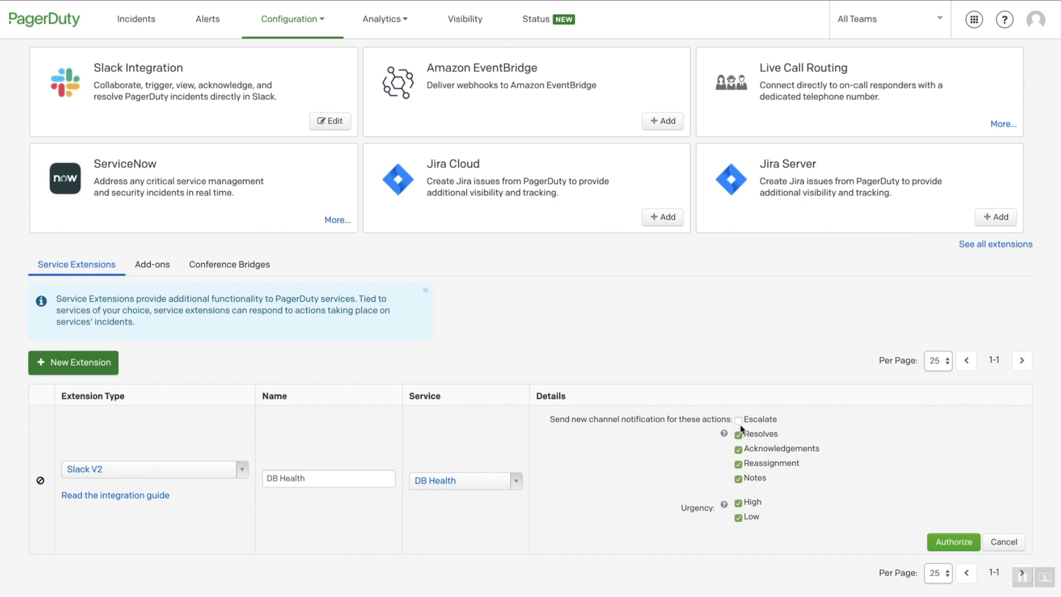
{"action": "left_click", "coordinate": [738, 420]}
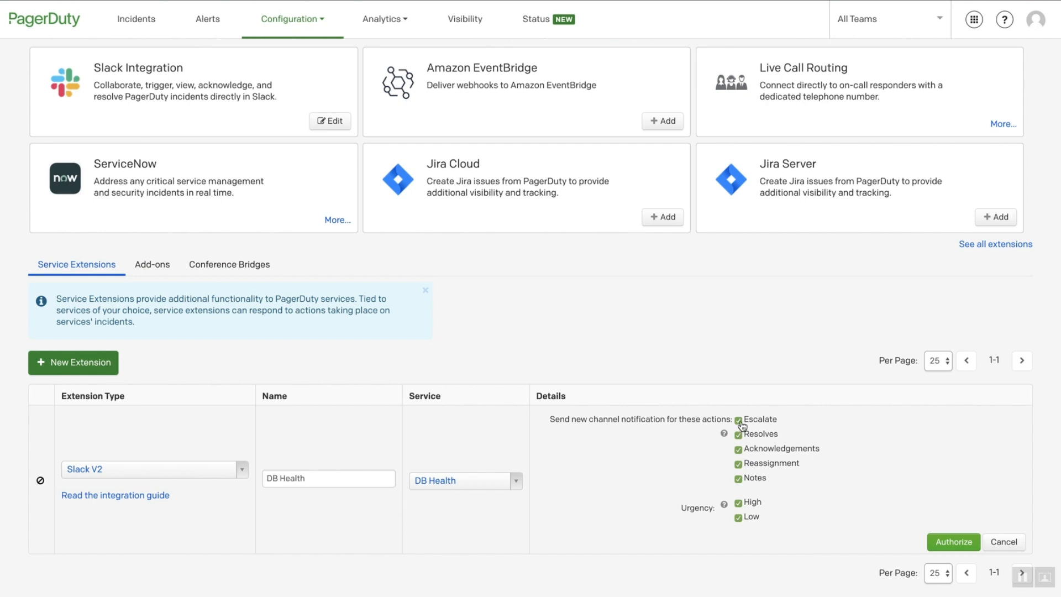
{"action": "mouse_move", "coordinate": [831, 424]}
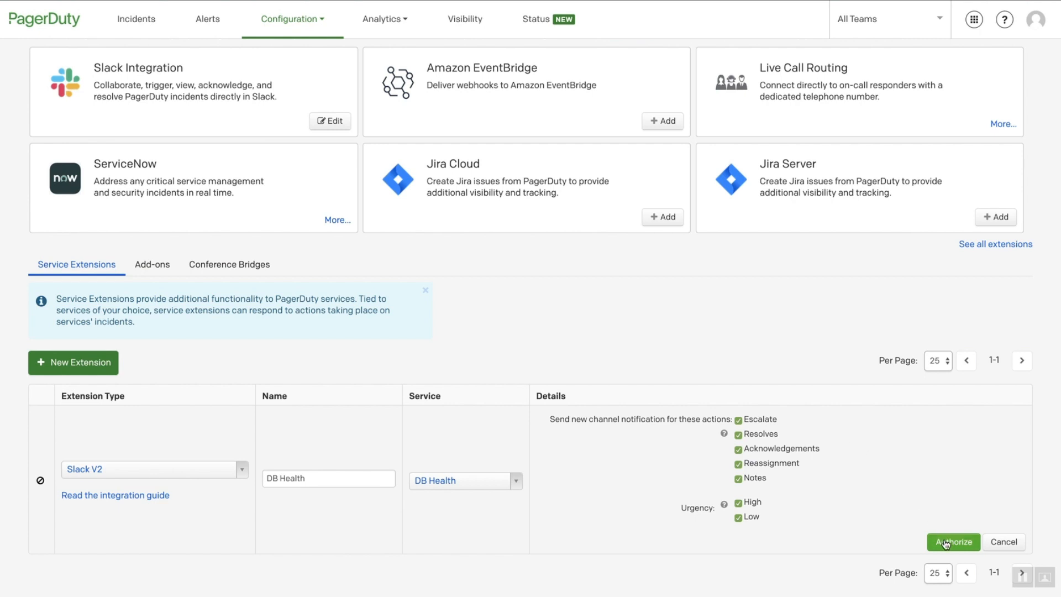
Authorize the extension in Slack with #db-health as the posting channel and allow access
{"action": "left_click", "coordinate": [953, 541]}
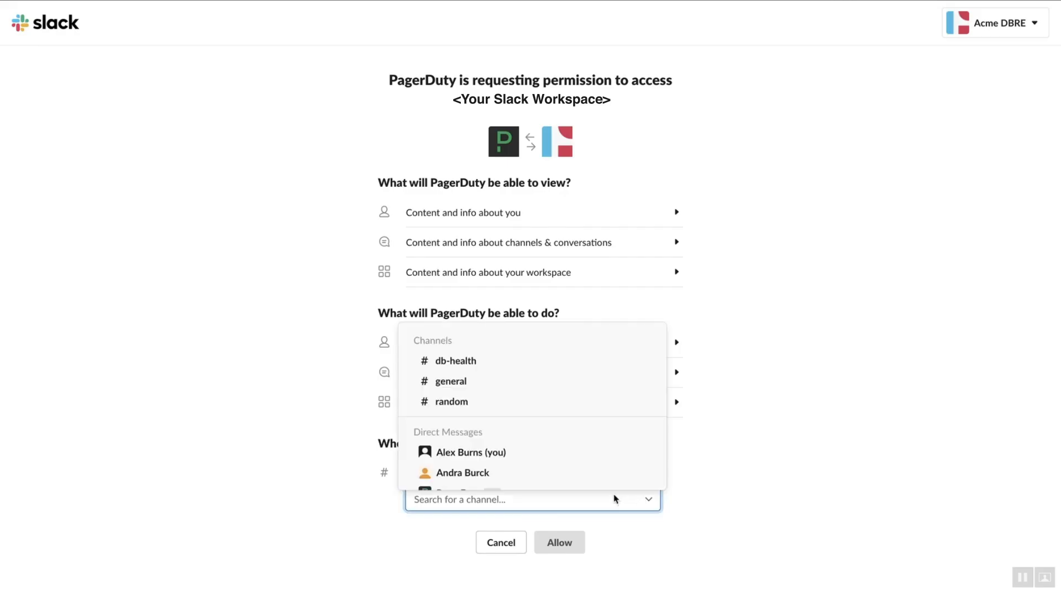
{"action": "left_click", "coordinate": [456, 360]}
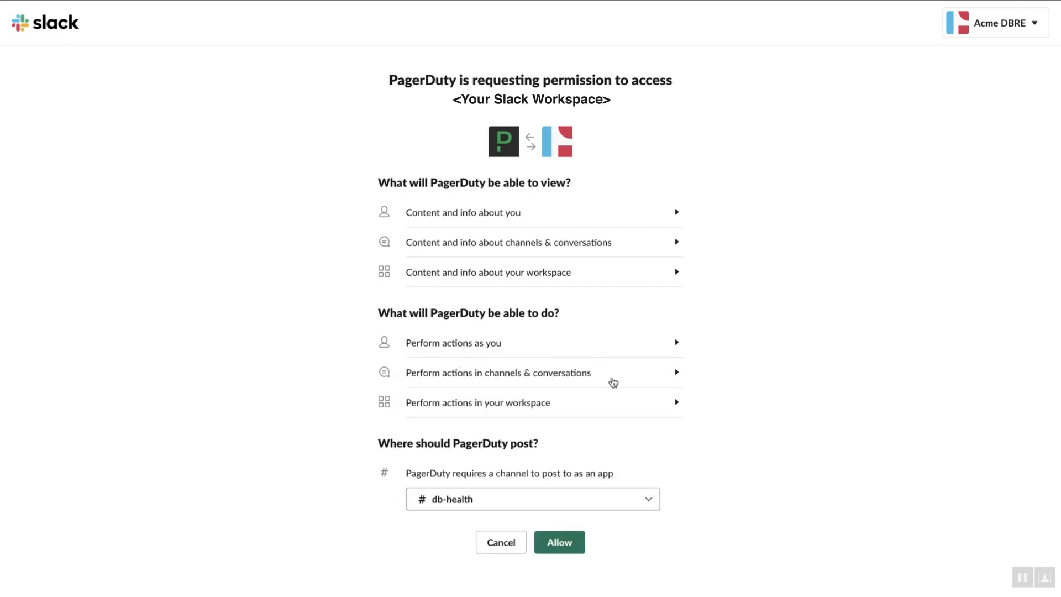
{"action": "left_click", "coordinate": [478, 402]}
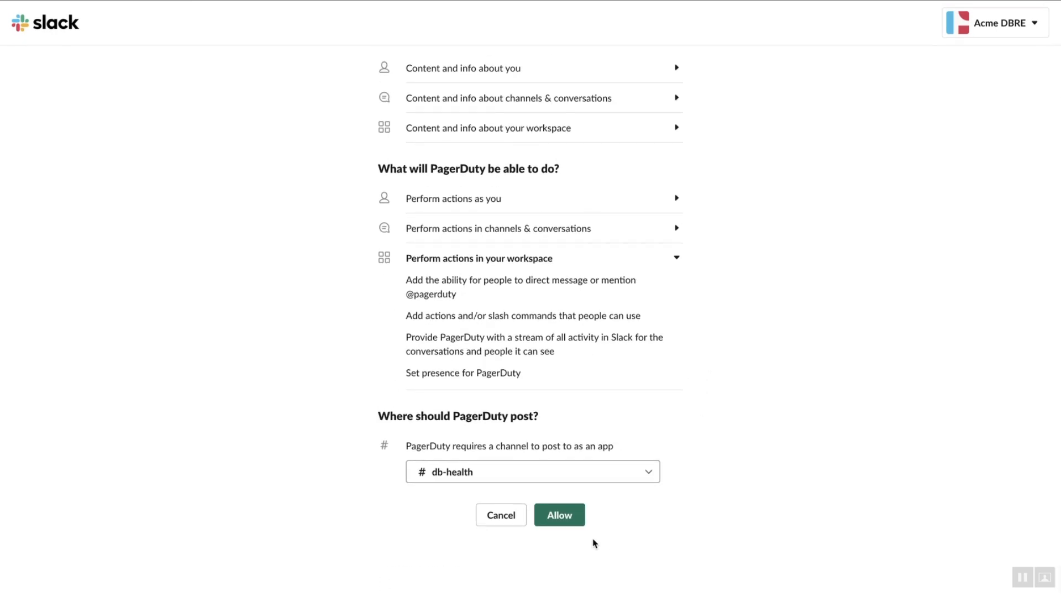
{"action": "left_click", "coordinate": [559, 514]}
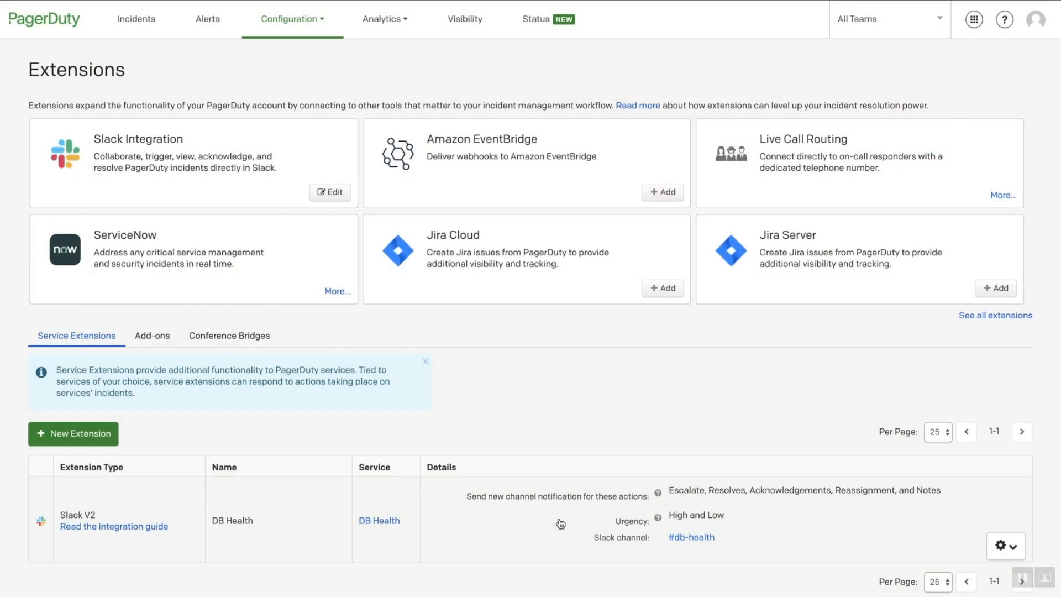
Return to the Incidents list after reviewing the DB Health extension
{"action": "left_click", "coordinate": [136, 18]}
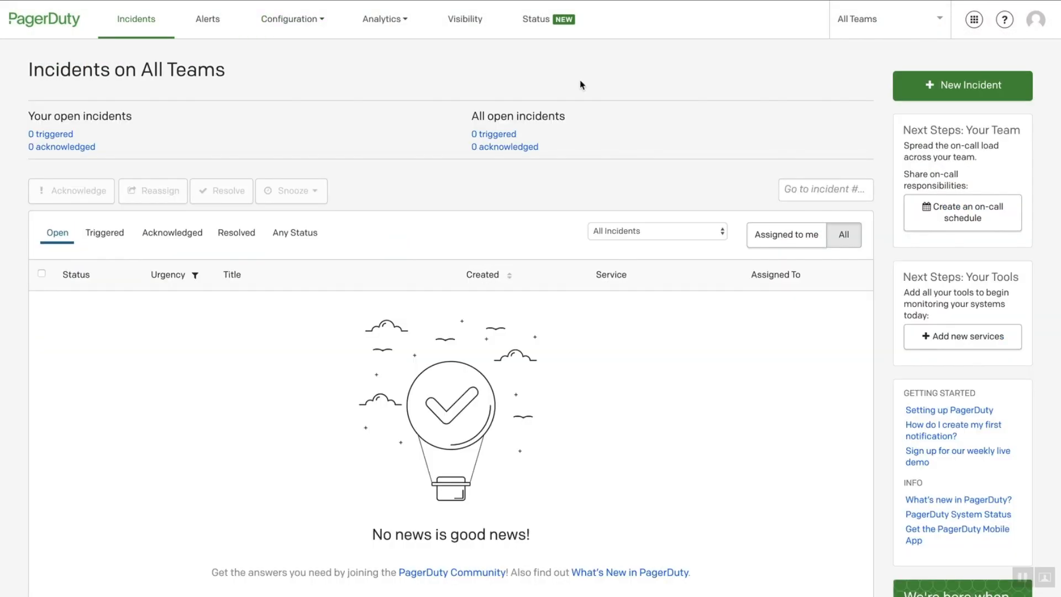
{"action": "mouse_move", "coordinate": [934, 92]}
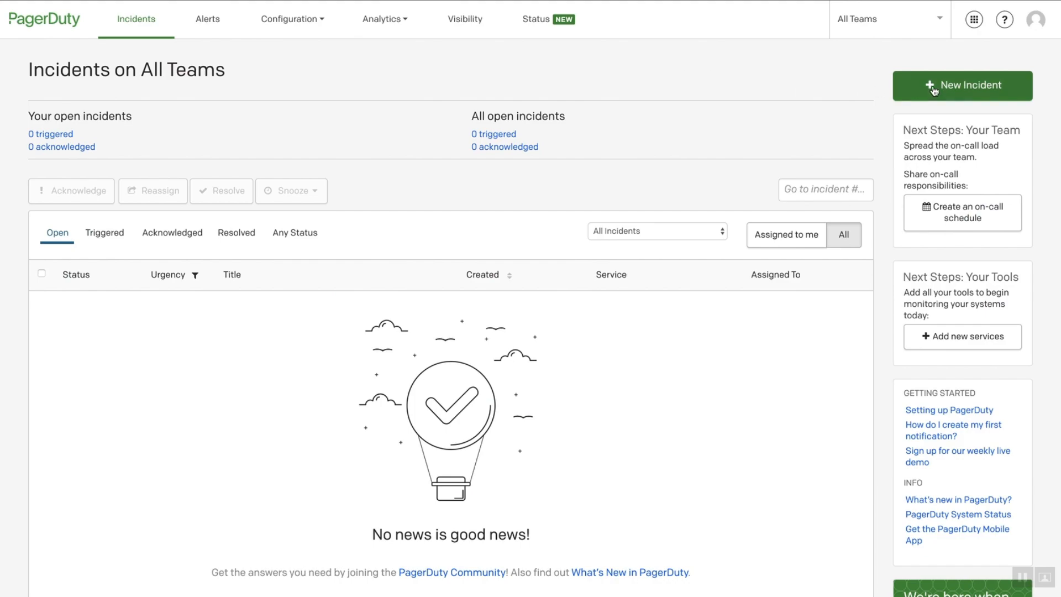
Create a new incident titled 'Just a test!' for the DB Health service
{"action": "left_click", "coordinate": [961, 86]}
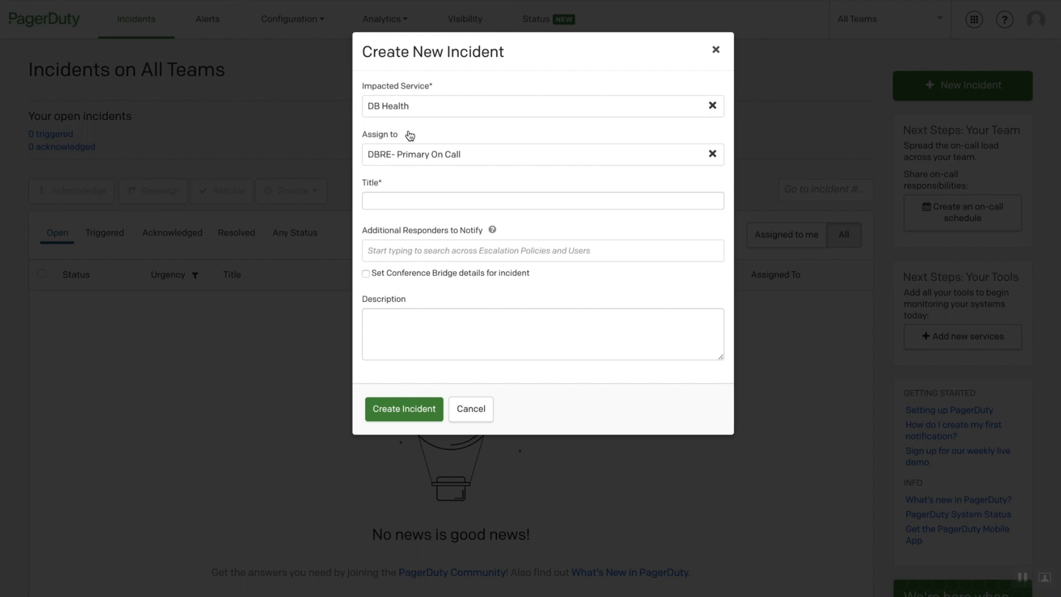
{"action": "type", "text": "Just a"}
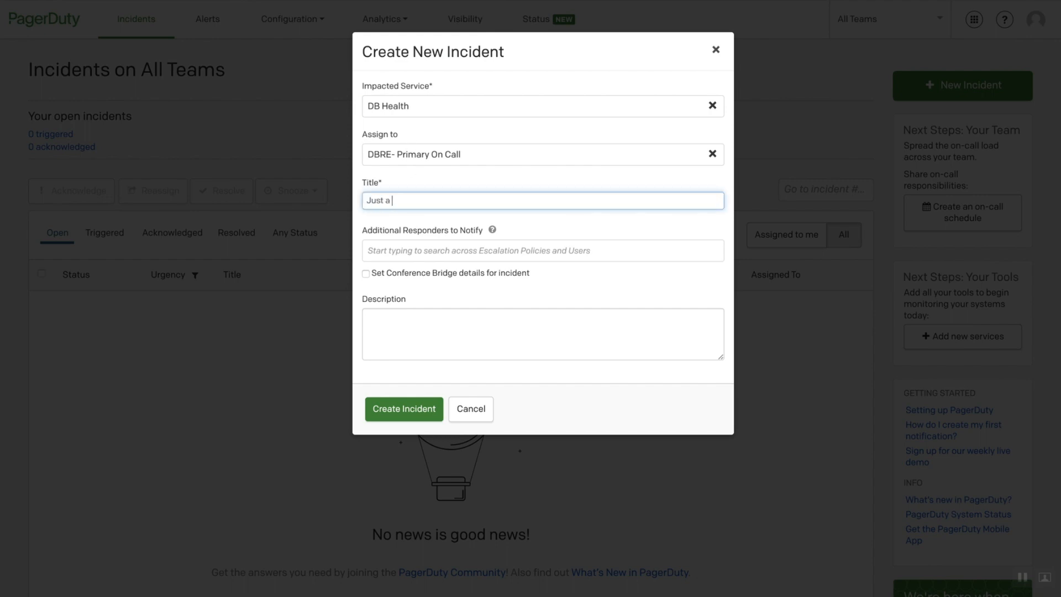
{"action": "type", "text": "test!"}
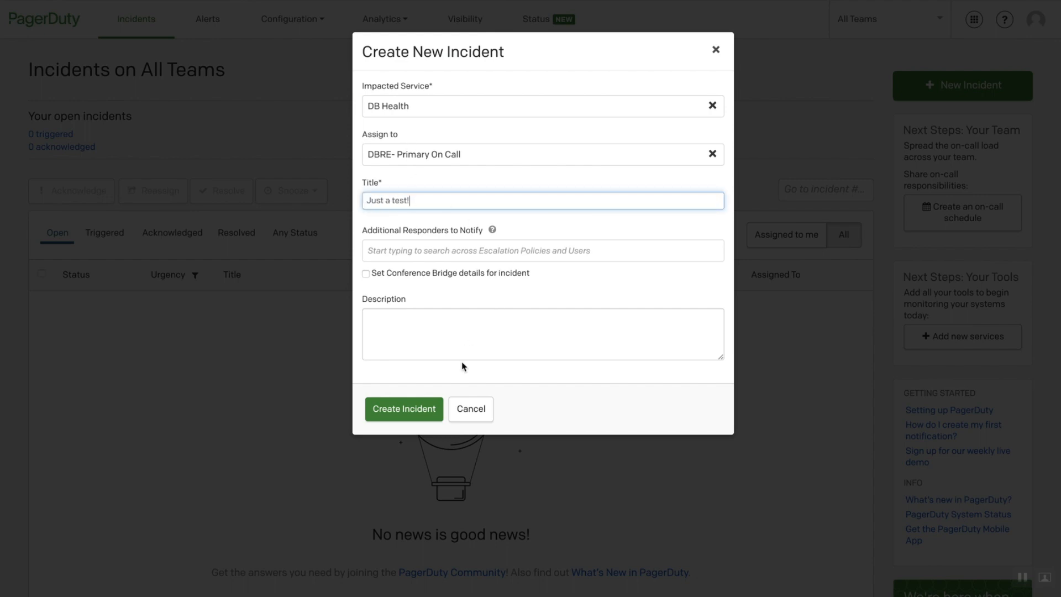
{"action": "left_click", "coordinate": [403, 409]}
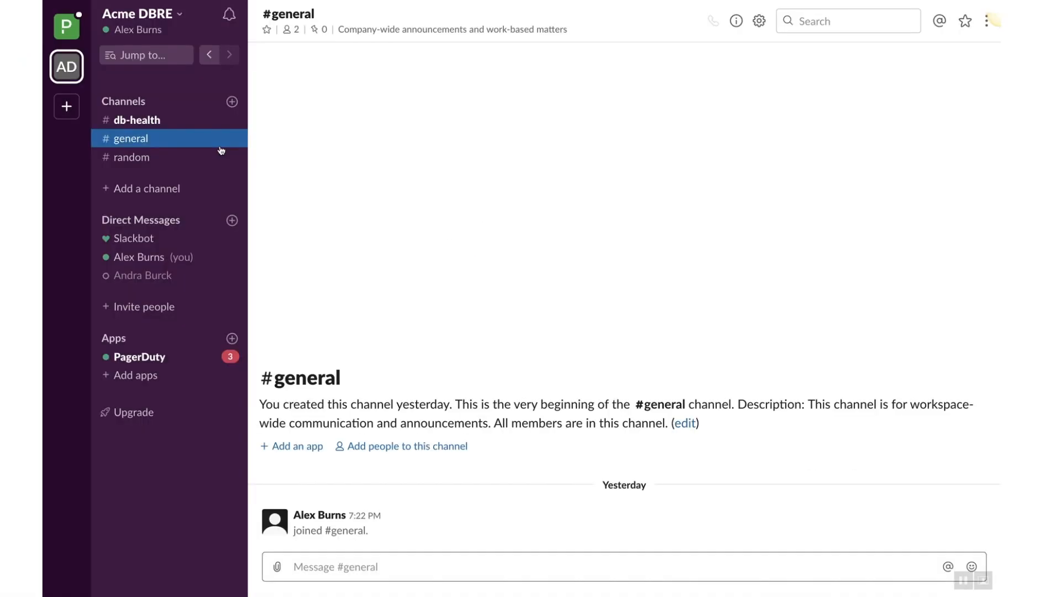
{"action": "mouse_move", "coordinate": [174, 138]}
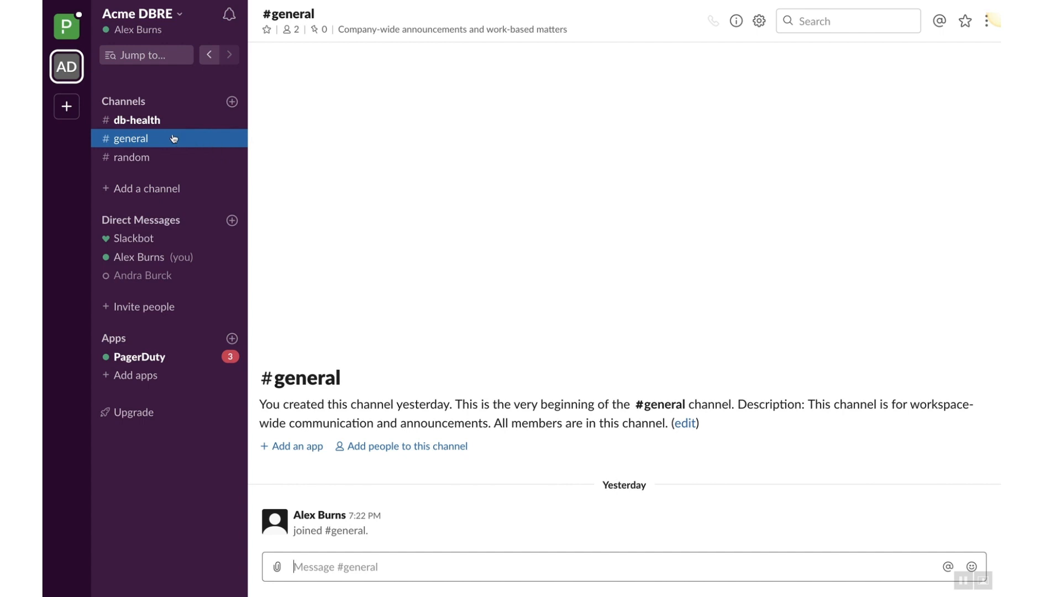
In #db-health, acknowledge incident #4 Just a test! and view its details
{"action": "left_click", "coordinate": [137, 120]}
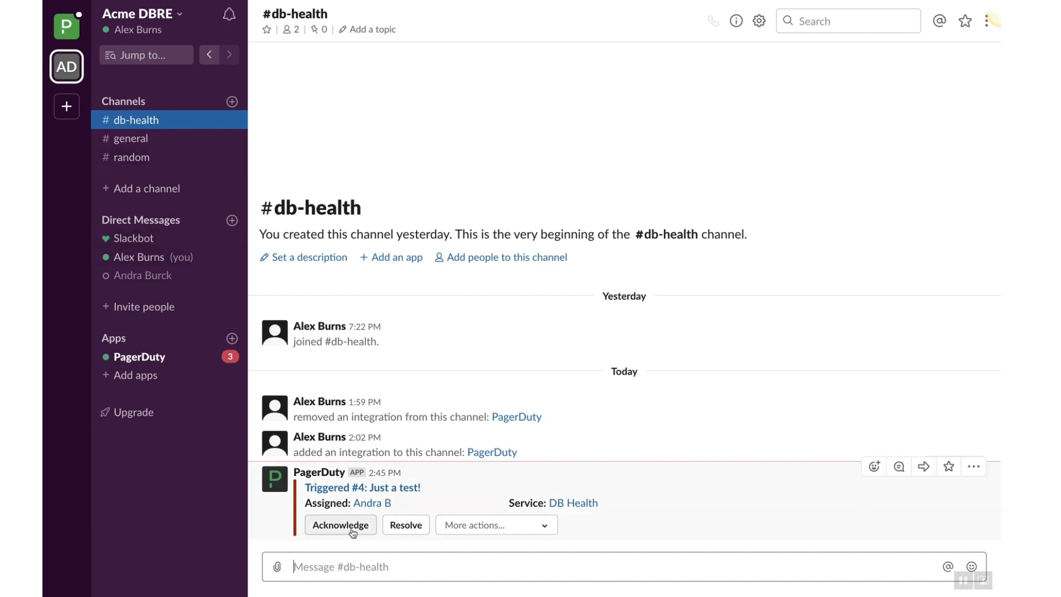
{"action": "left_click", "coordinate": [340, 525]}
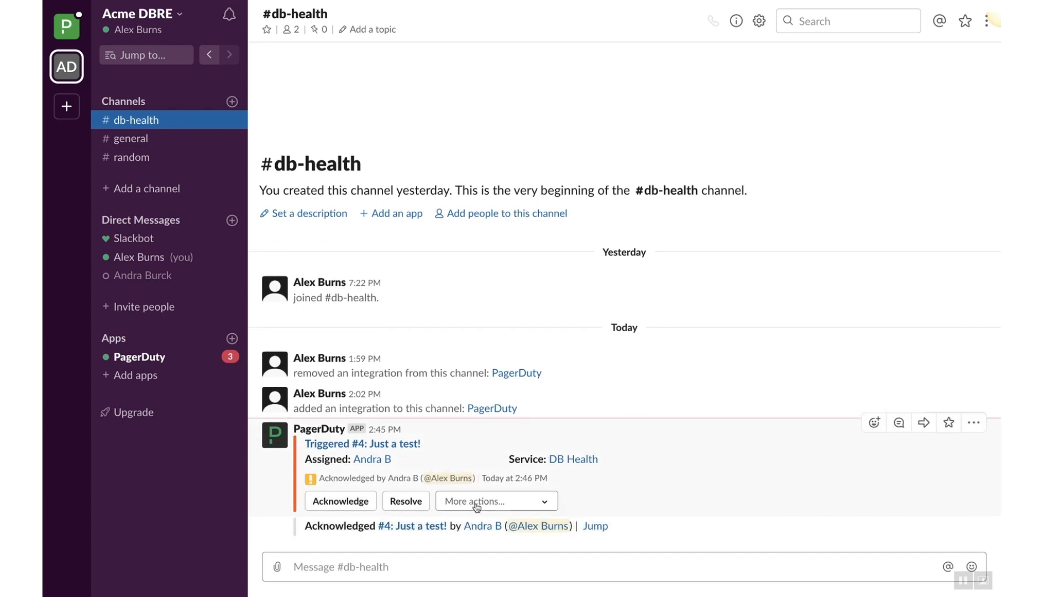
{"action": "left_click", "coordinate": [496, 501]}
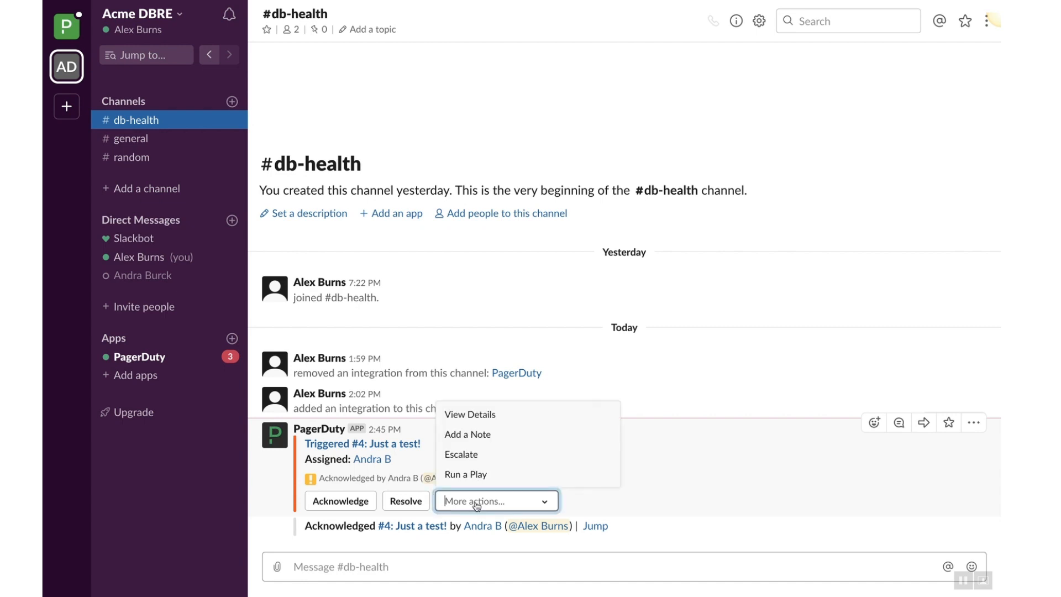
{"action": "left_click", "coordinate": [468, 415]}
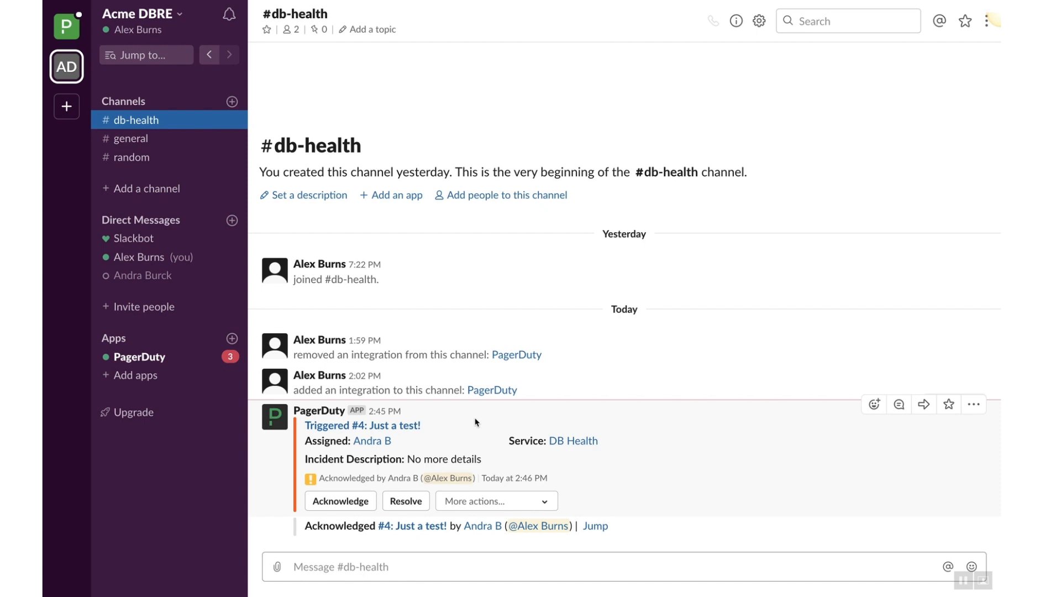
Add the note 'Rolled back code, restored, and restarted the database.' to incident #4
{"action": "left_click", "coordinate": [496, 500]}
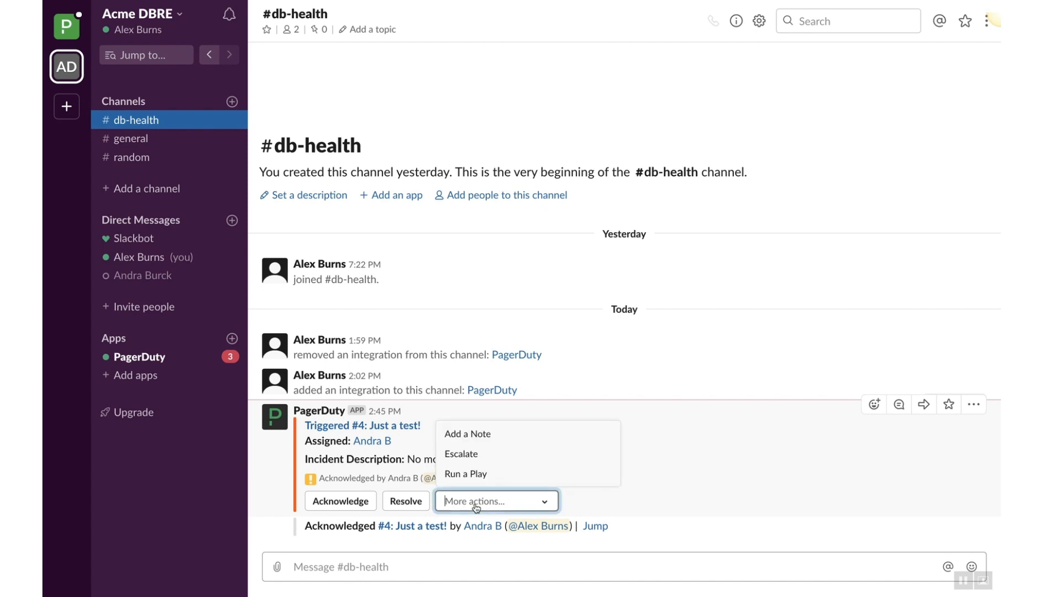
{"action": "left_click", "coordinate": [467, 433]}
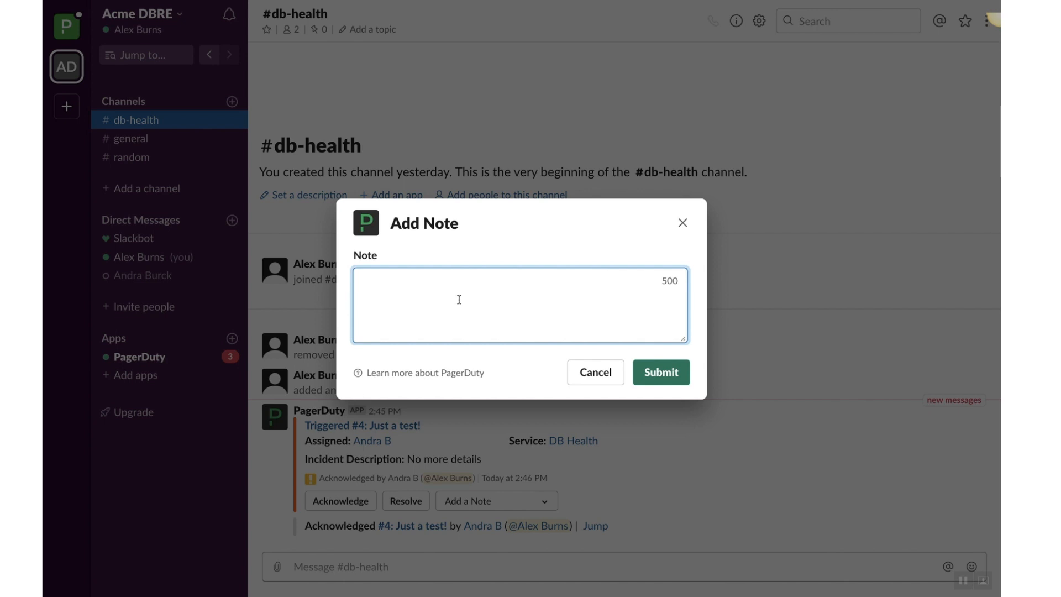
{"action": "type", "text": "Rolled back code, res"}
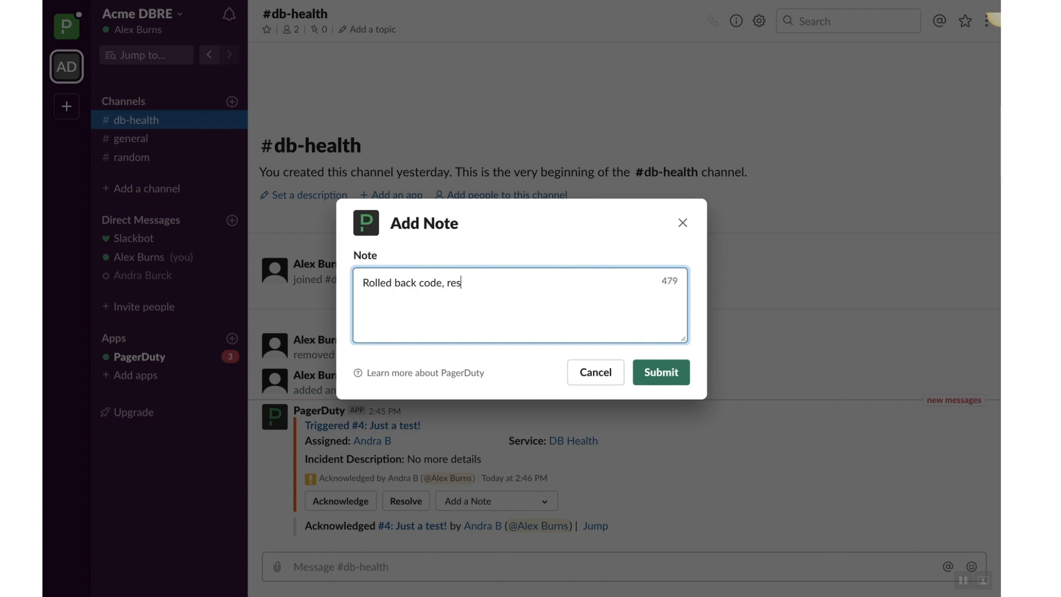
{"action": "type", "text": "tored, and restarted the databas"}
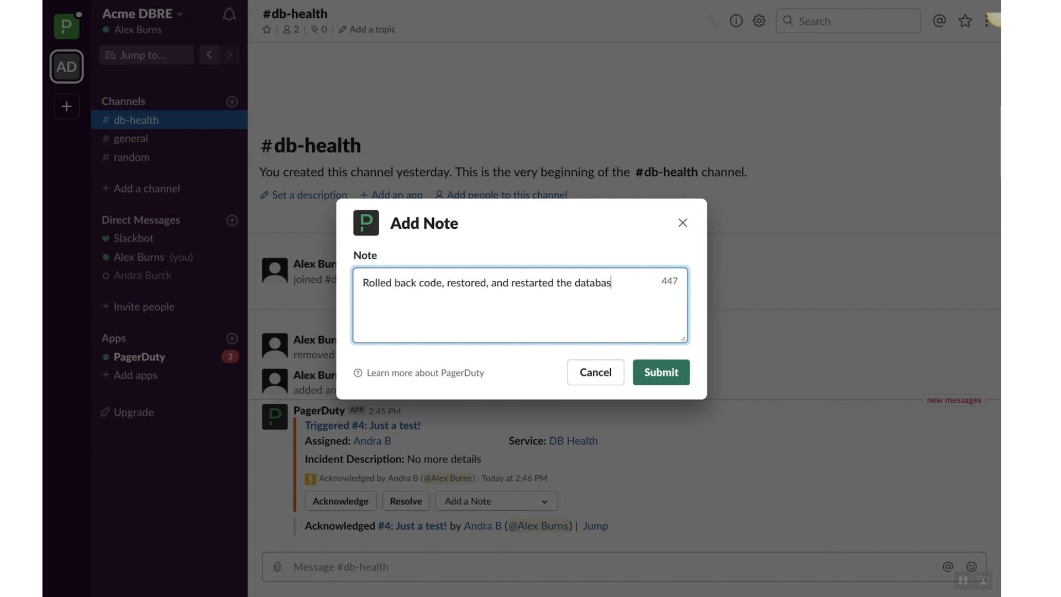
{"action": "left_click", "coordinate": [660, 372]}
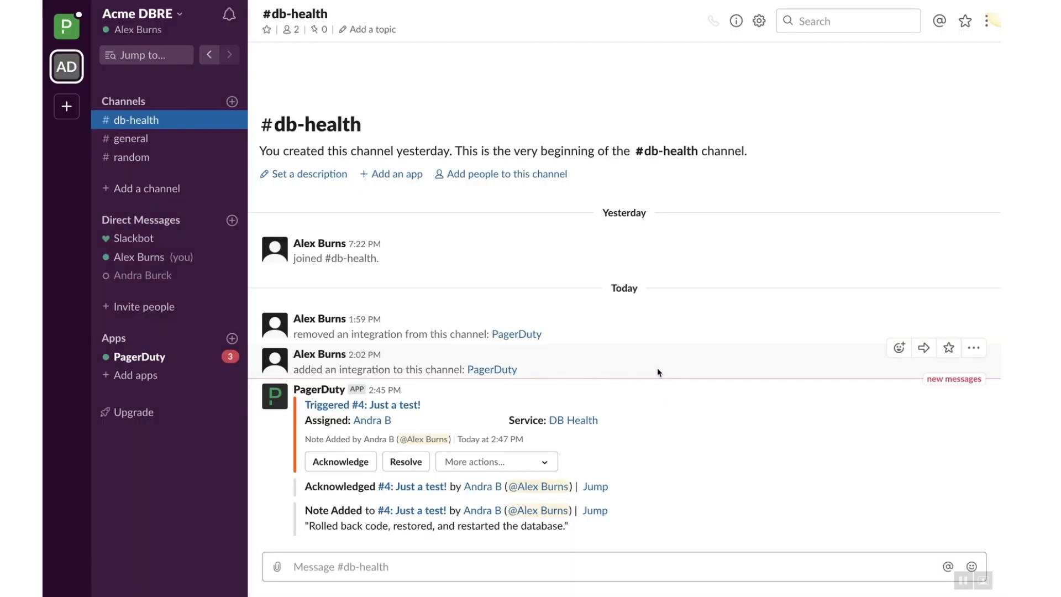
{"action": "left_click", "coordinate": [495, 462]}
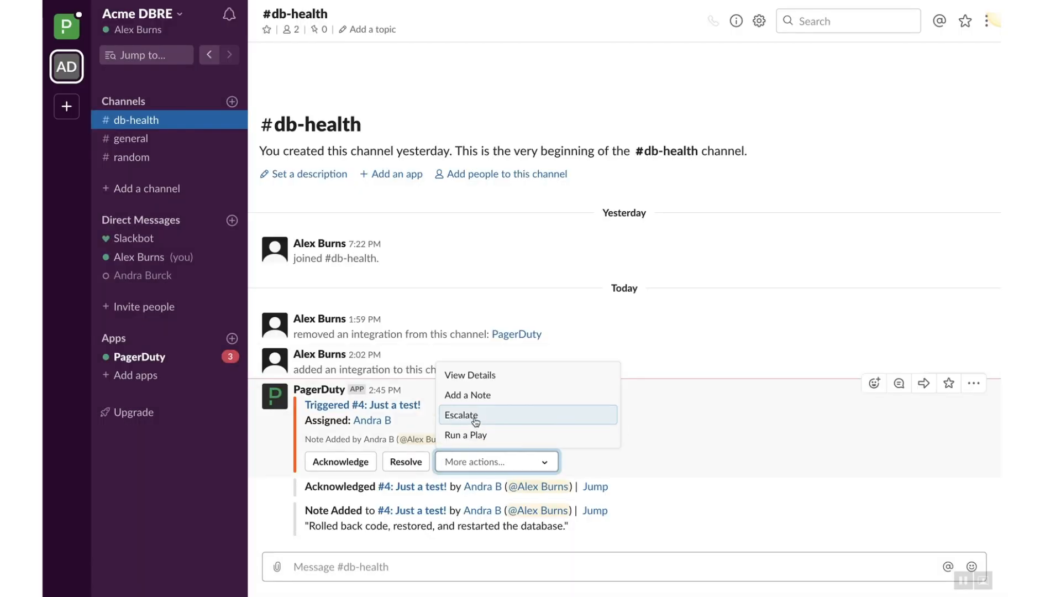
{"action": "left_click", "coordinate": [461, 415]}
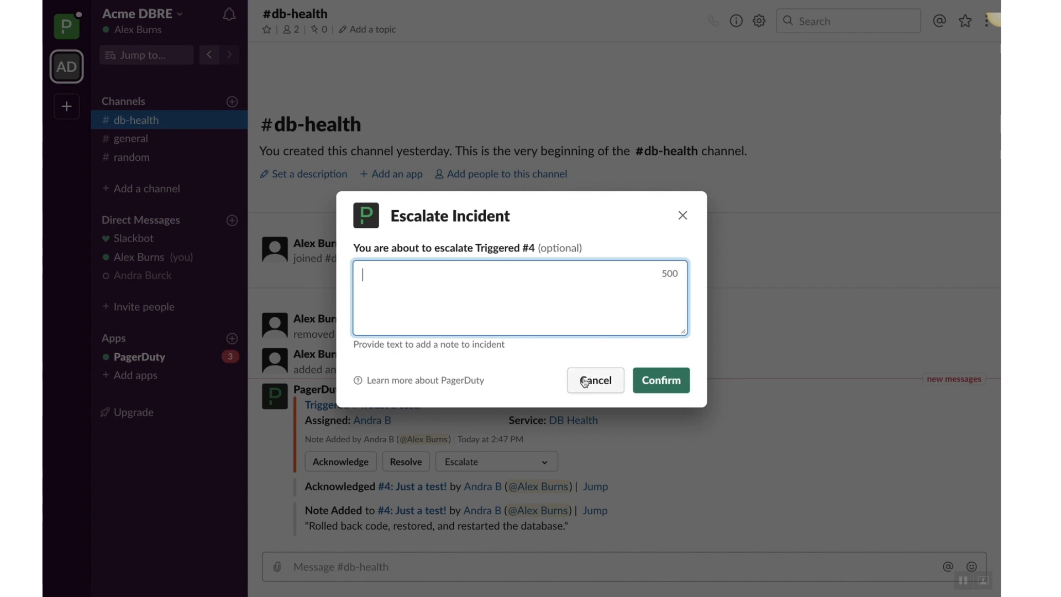
{"action": "left_click", "coordinate": [595, 381]}
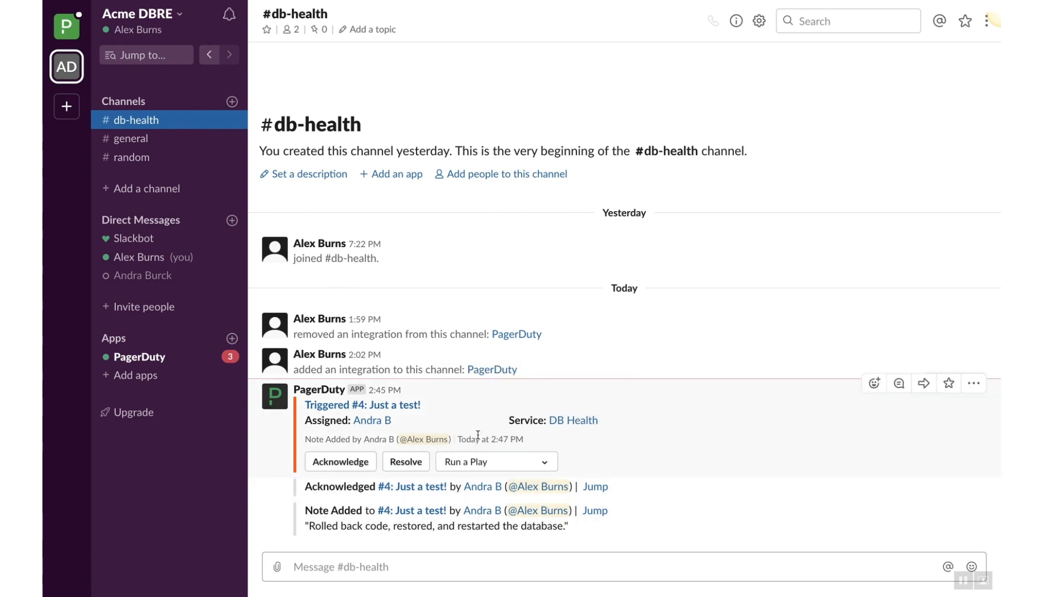
{"action": "left_click", "coordinate": [495, 462]}
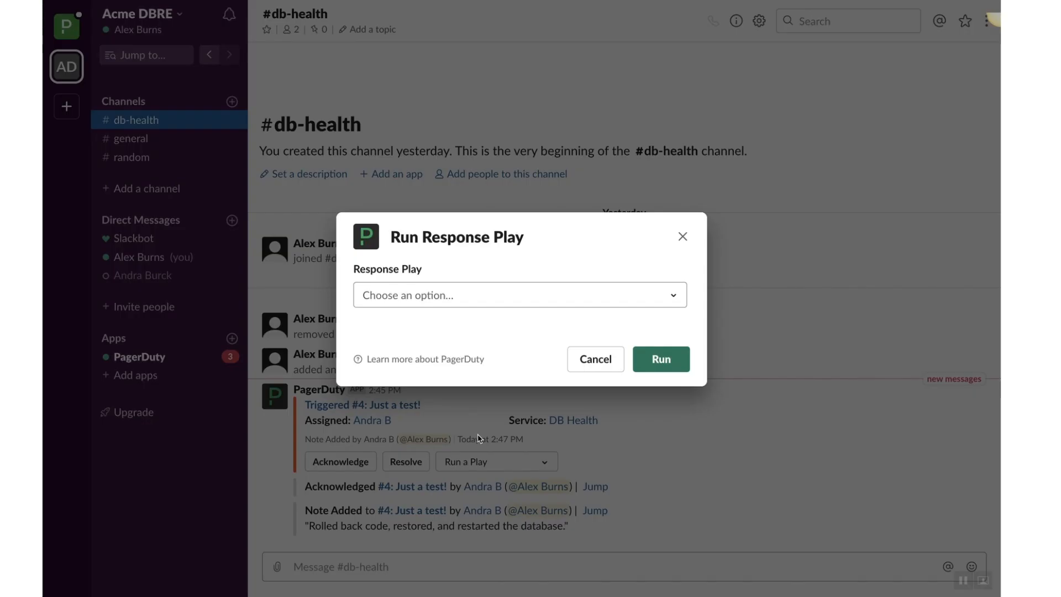
{"action": "left_click", "coordinate": [519, 295]}
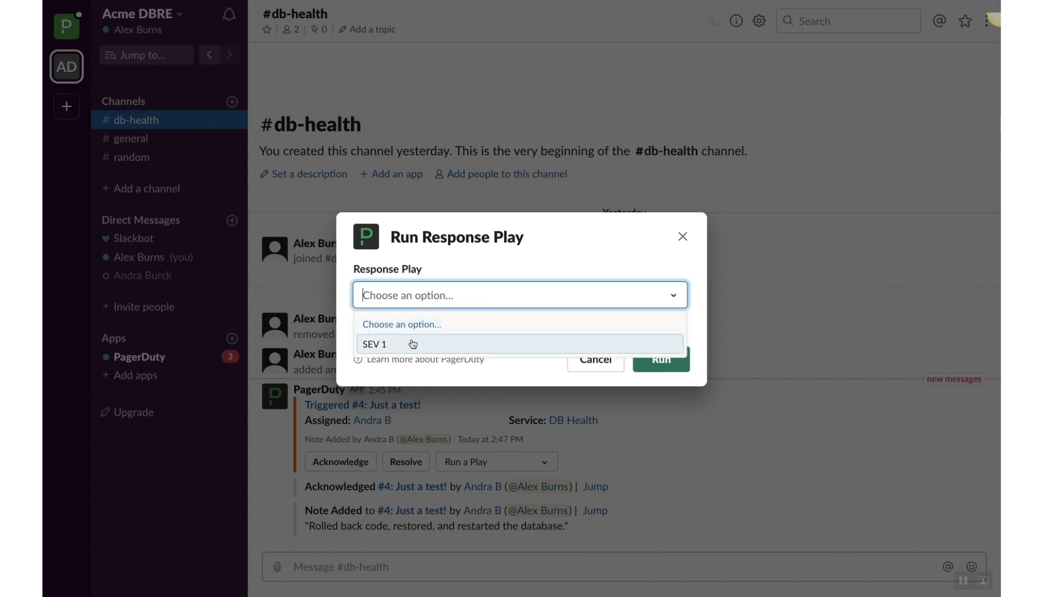
{"action": "left_click", "coordinate": [397, 343]}
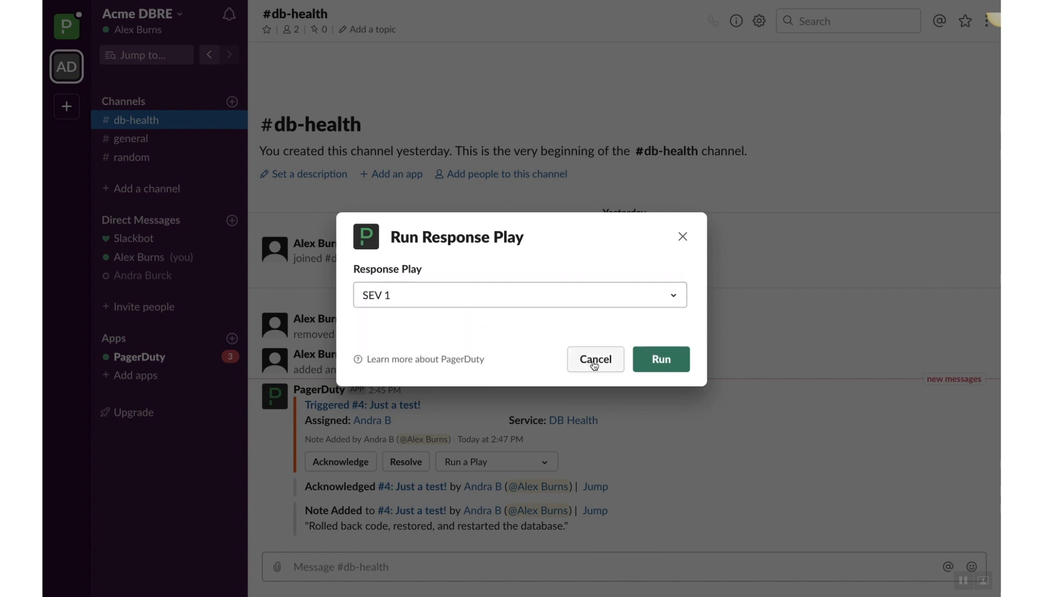
{"action": "left_click", "coordinate": [595, 359]}
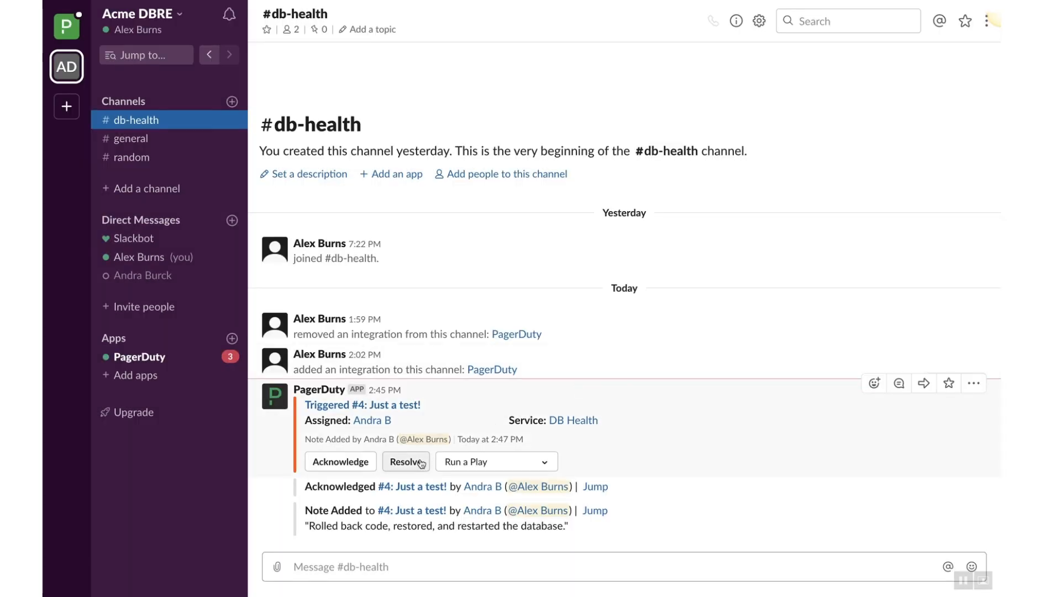
Resolve incident #4 Just a test! from the PagerDuty message in #db-health
{"action": "left_click", "coordinate": [405, 462]}
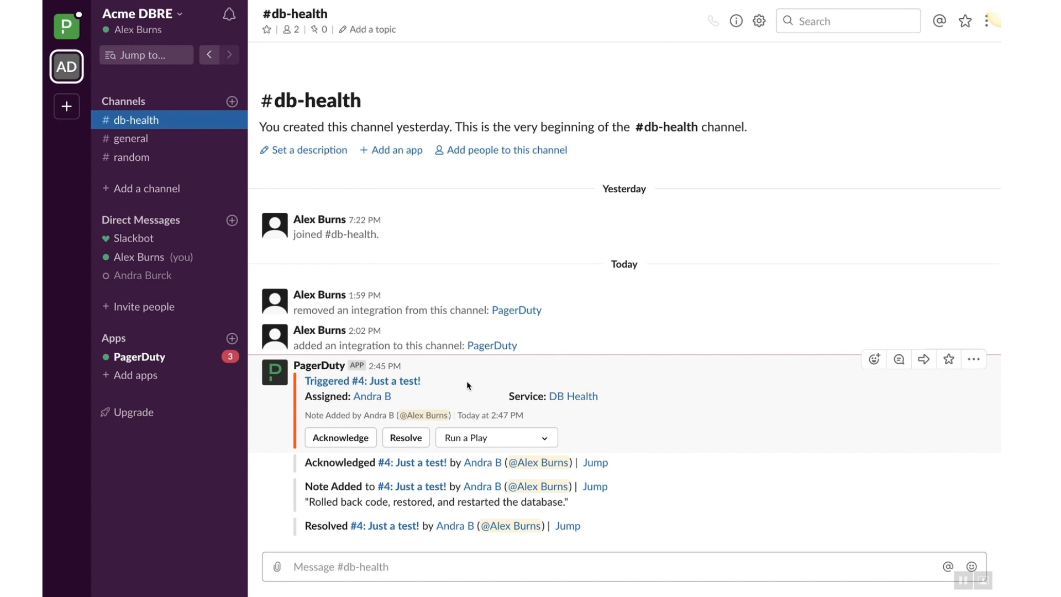
{"action": "left_click", "coordinate": [406, 438]}
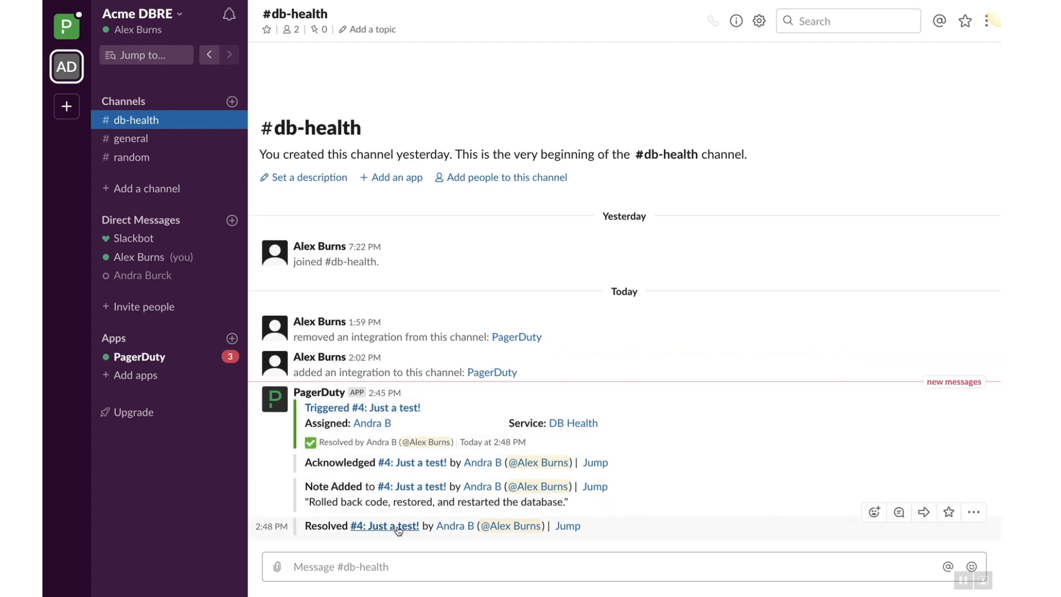
{"action": "left_click", "coordinate": [383, 526]}
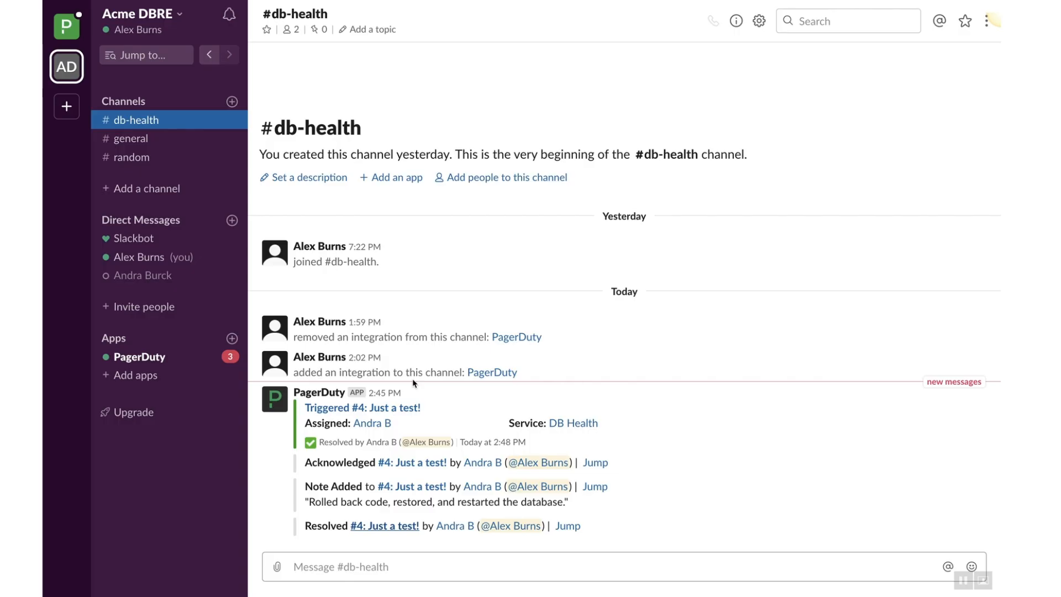
{"action": "type", "text": "/pd"}
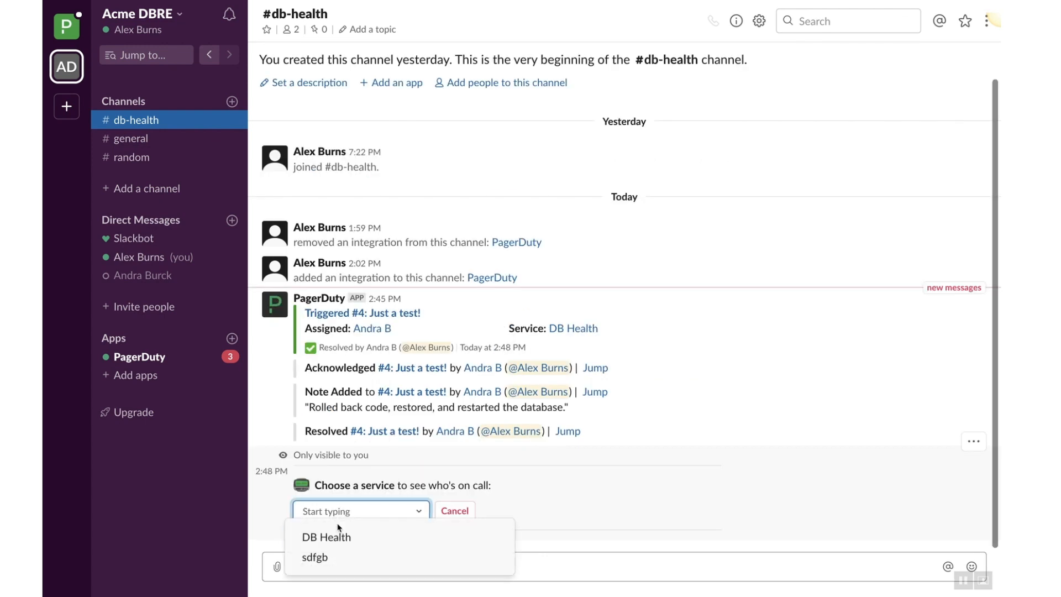
{"action": "left_click", "coordinate": [326, 537]}
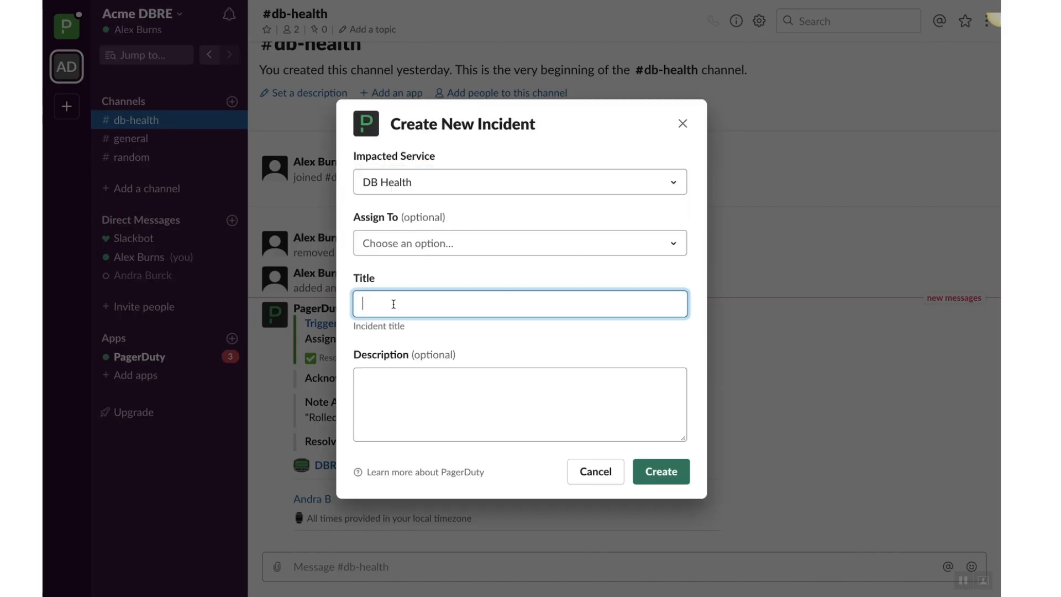
Create incident 'This is a test!' for DB Health and view incident #5 in PagerDuty
{"action": "type", "text": "This is a test!"}
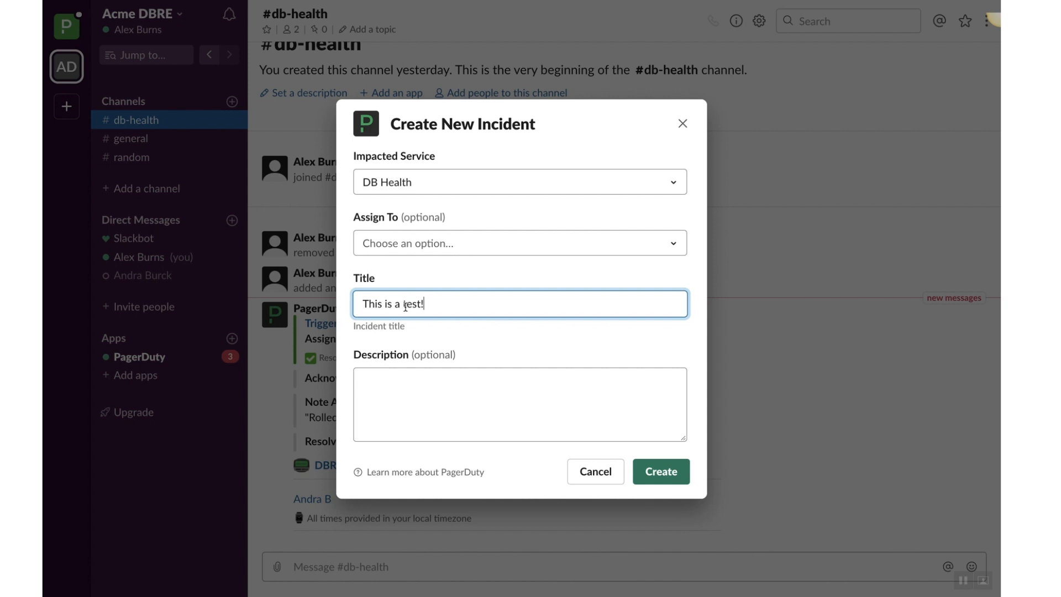
{"action": "left_click", "coordinate": [661, 470]}
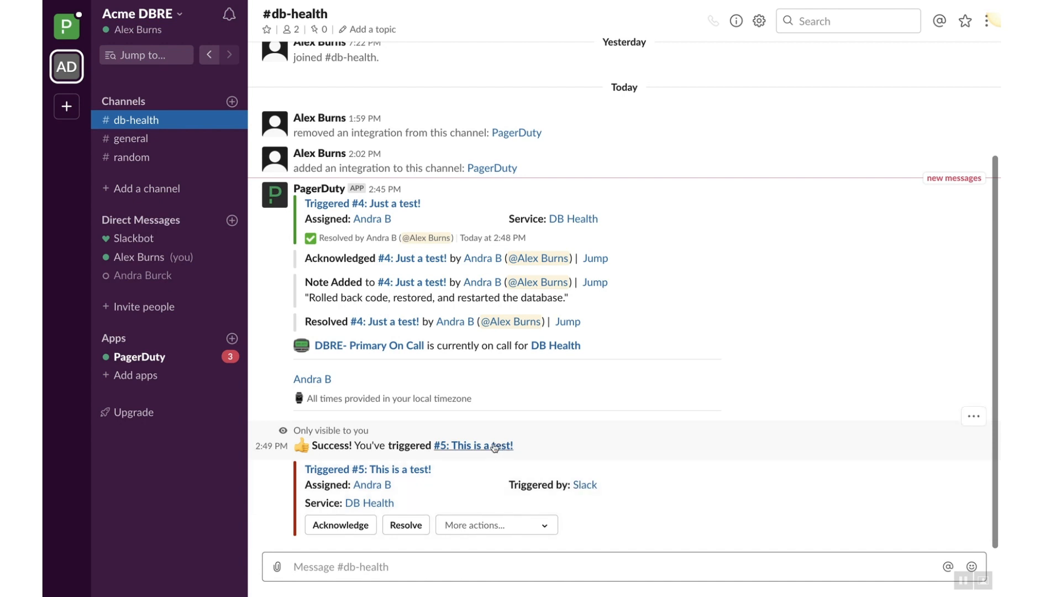
{"action": "left_click", "coordinate": [489, 445]}
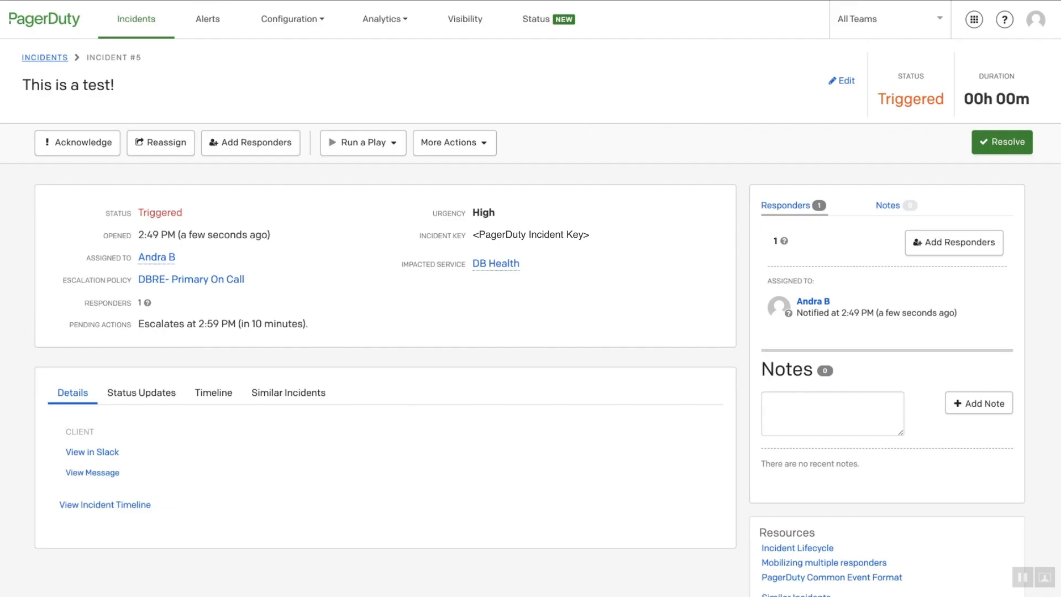